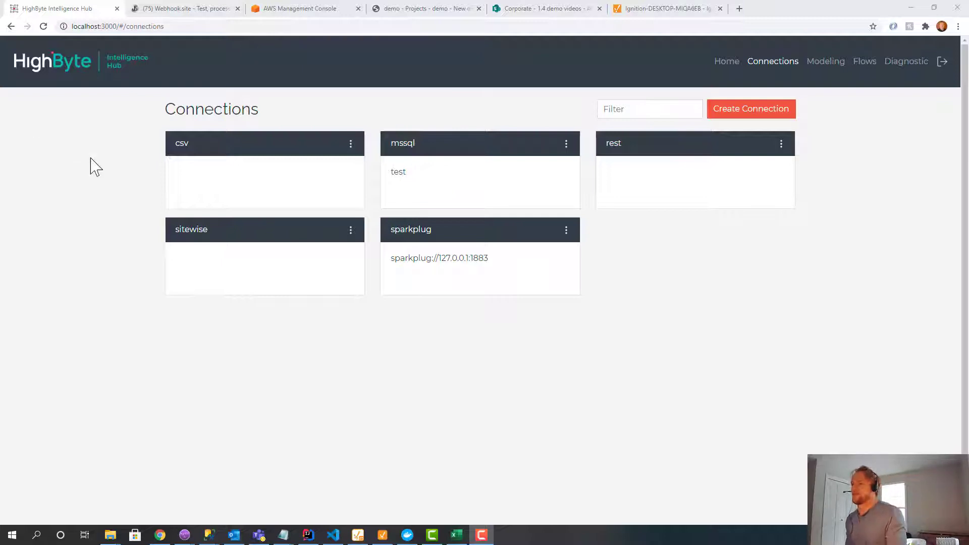
mouse_move(273, 352)
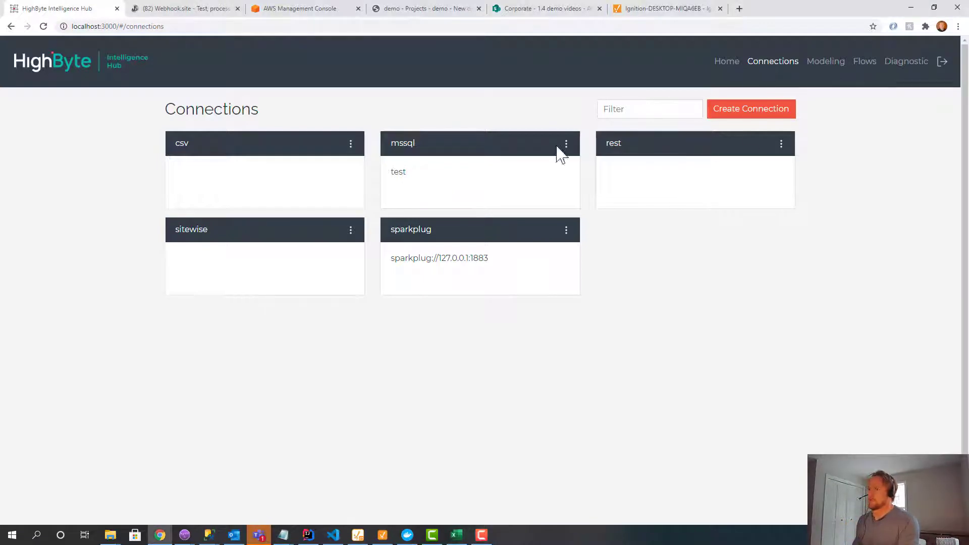
mouse_move(288, 385)
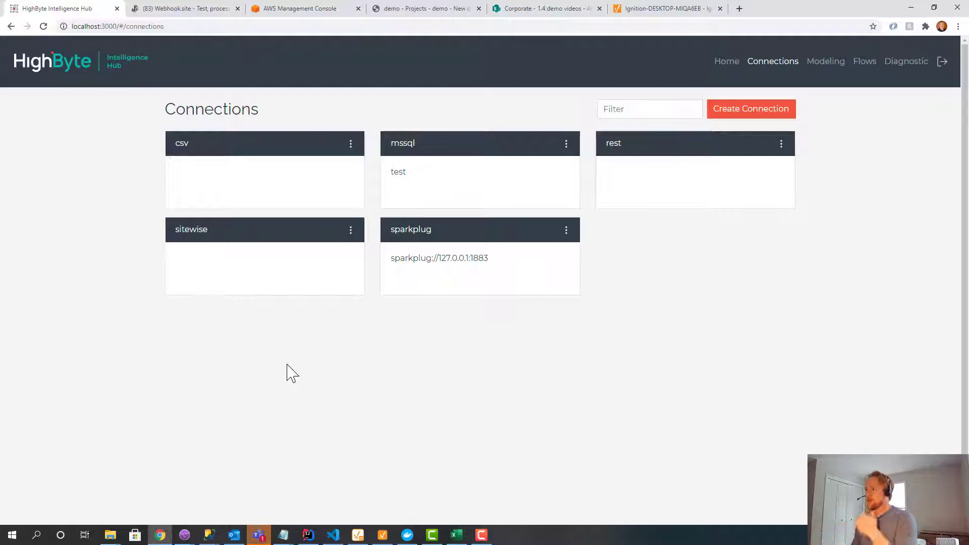
- Run the mssql connection's N52 query and review the returned asset fields beside the tables
left_click(403, 143)
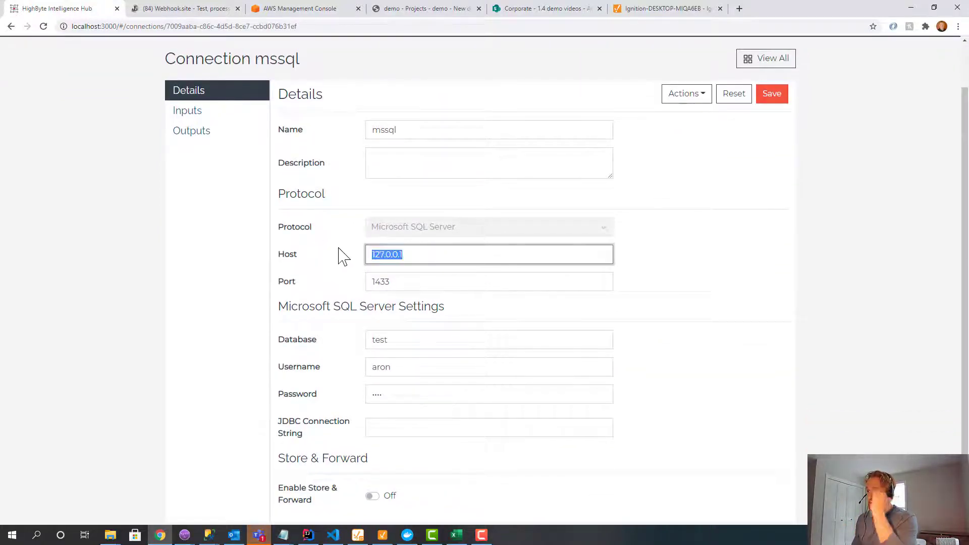
mouse_move(260, 265)
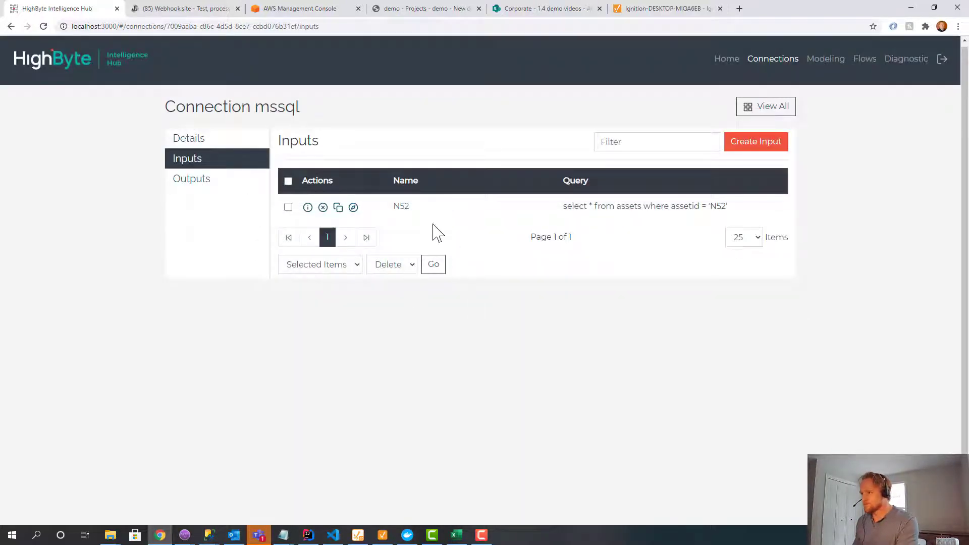
left_click(308, 207)
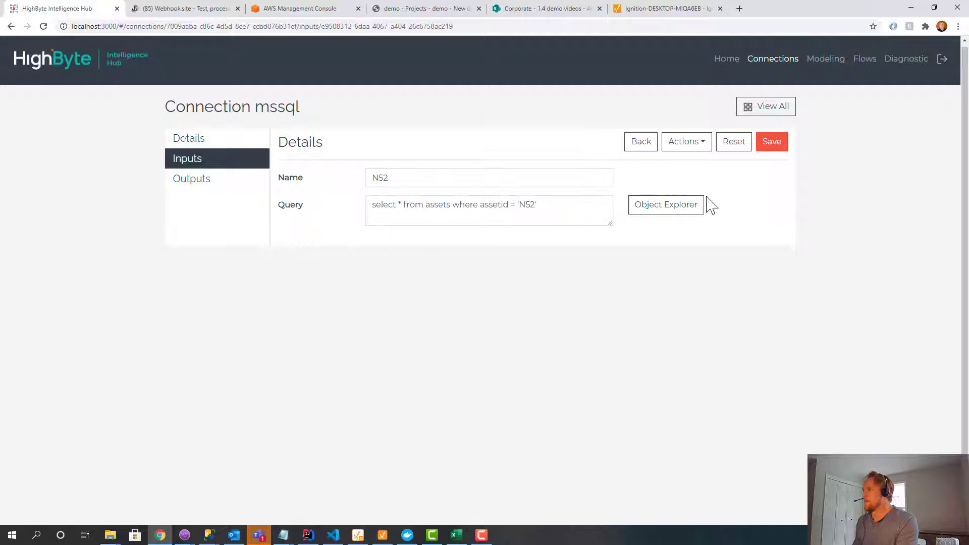
left_click(665, 205)
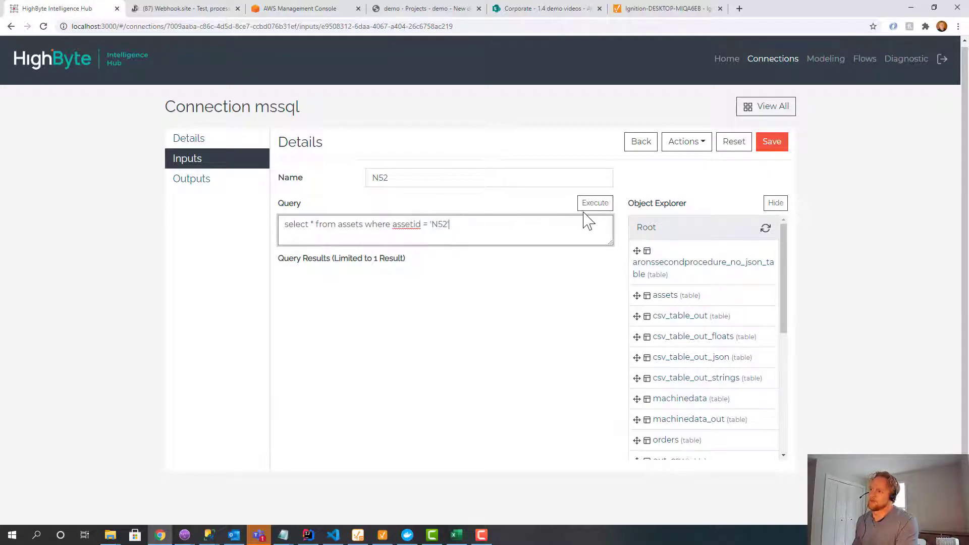
left_click(594, 203)
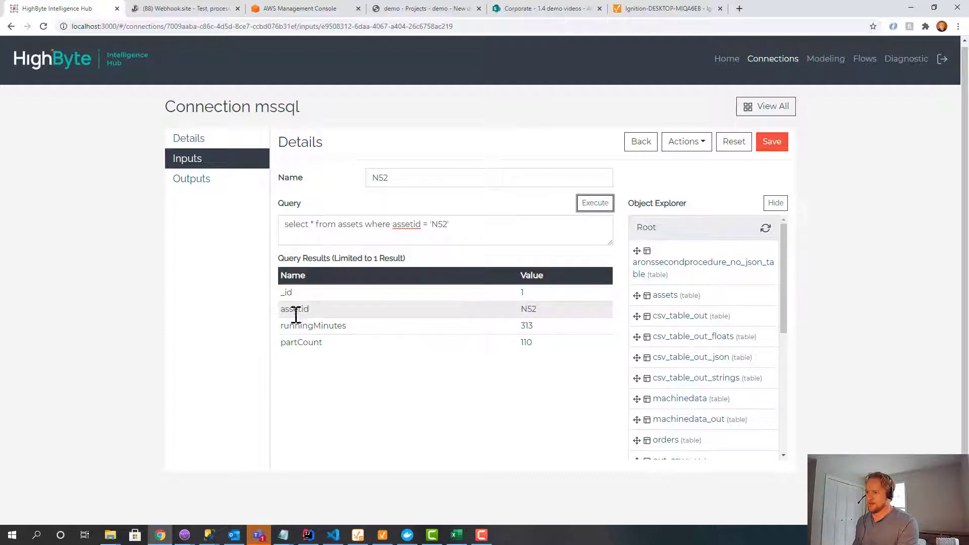
double_click(313, 326)
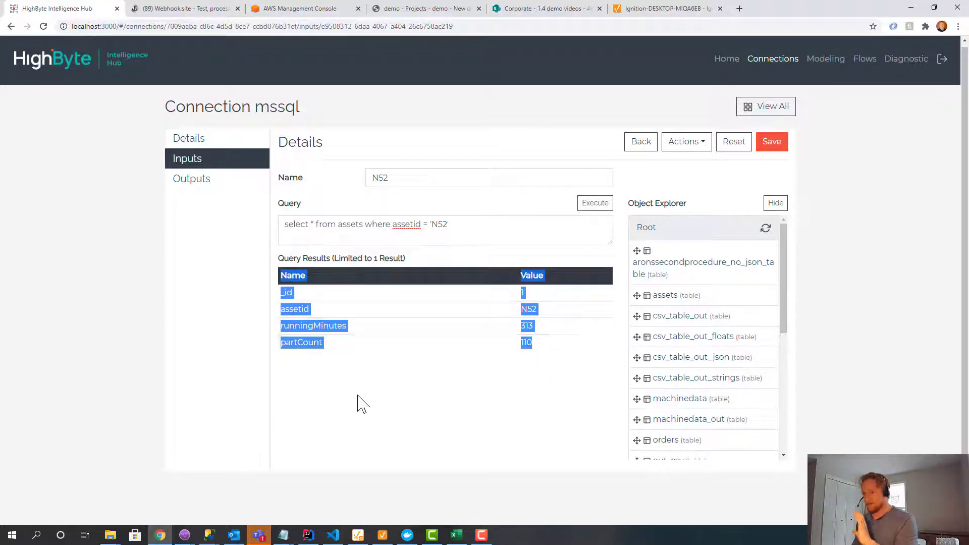
left_click(481, 224)
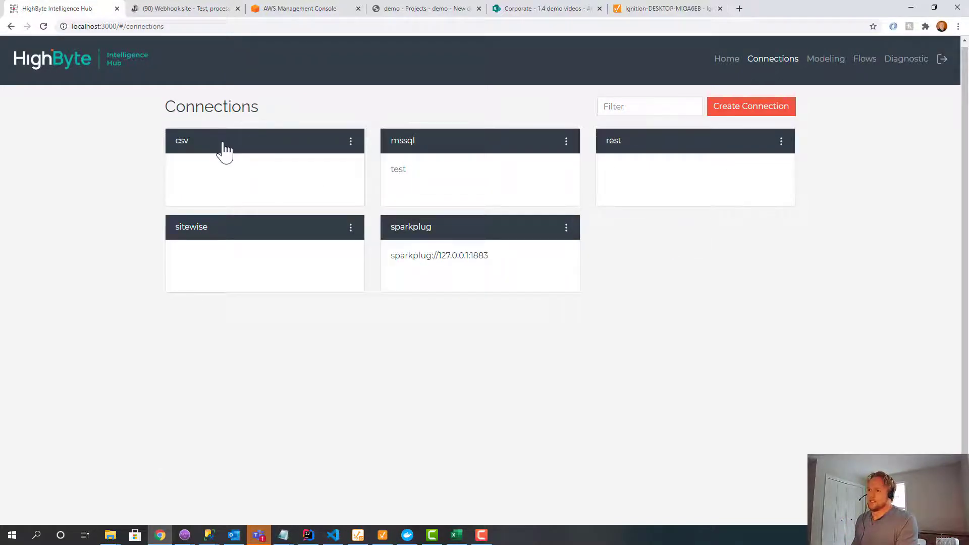
- Switch to the csv connection and view its file, processed and error directory settings
left_click(182, 141)
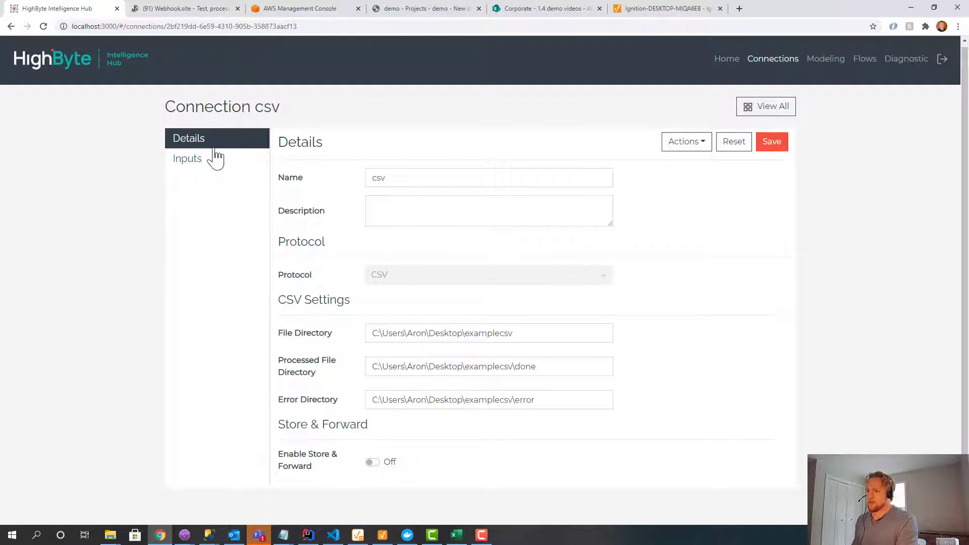
mouse_move(423, 332)
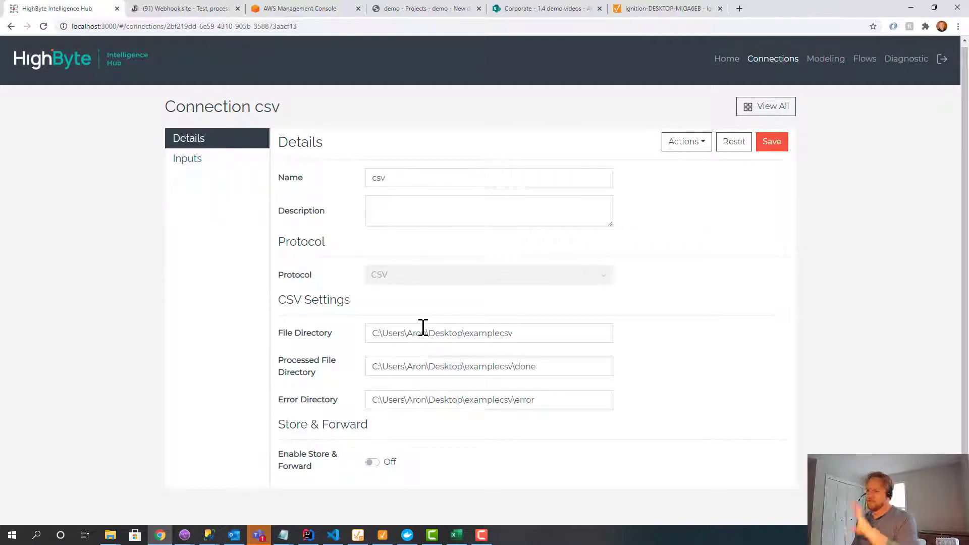
left_click(489, 332)
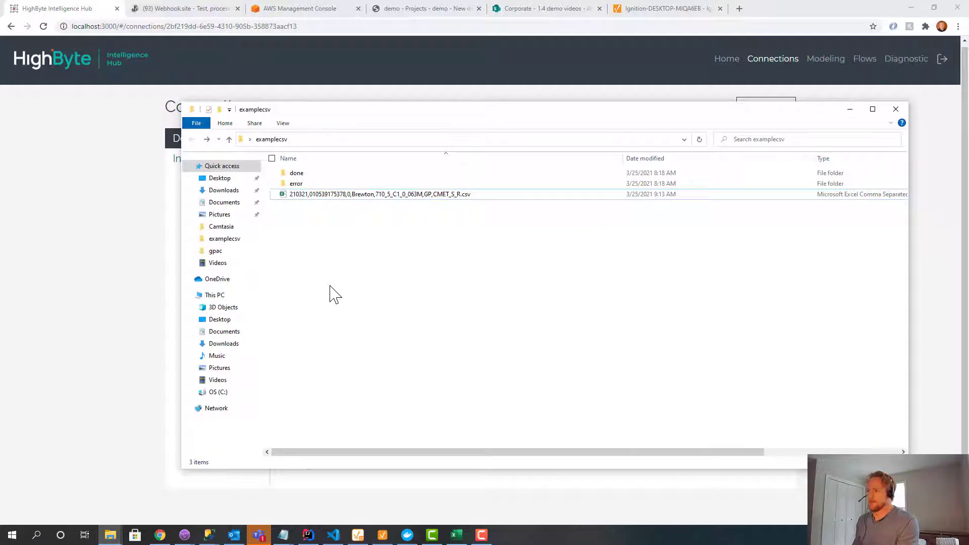
- View the sample press-machine CSV rows in Excel, then close it and return to the csv connection
left_click(379, 194)
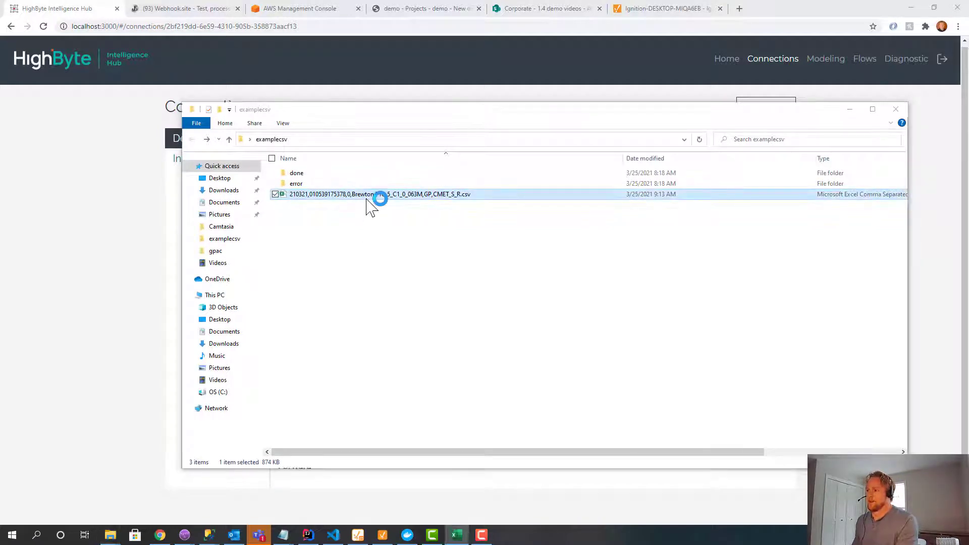
double_click(378, 194)
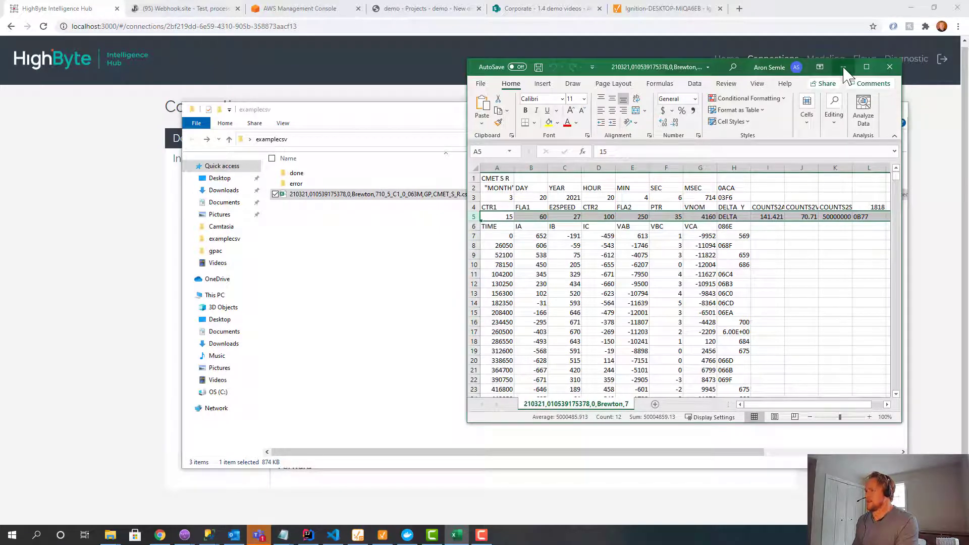
left_click(890, 67)
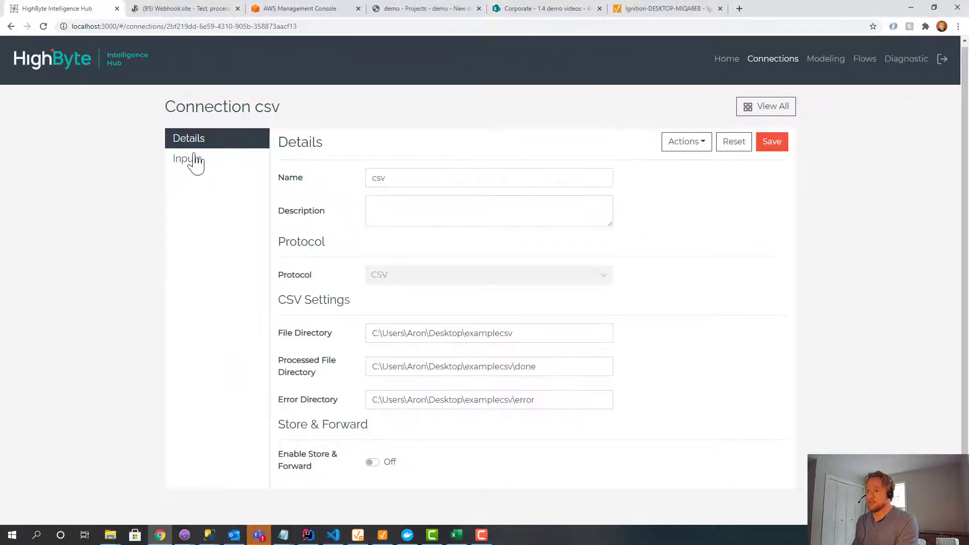
- Review the testdata input's skip lines (3), max rows, rows per read and replacement headers settings
left_click(186, 159)
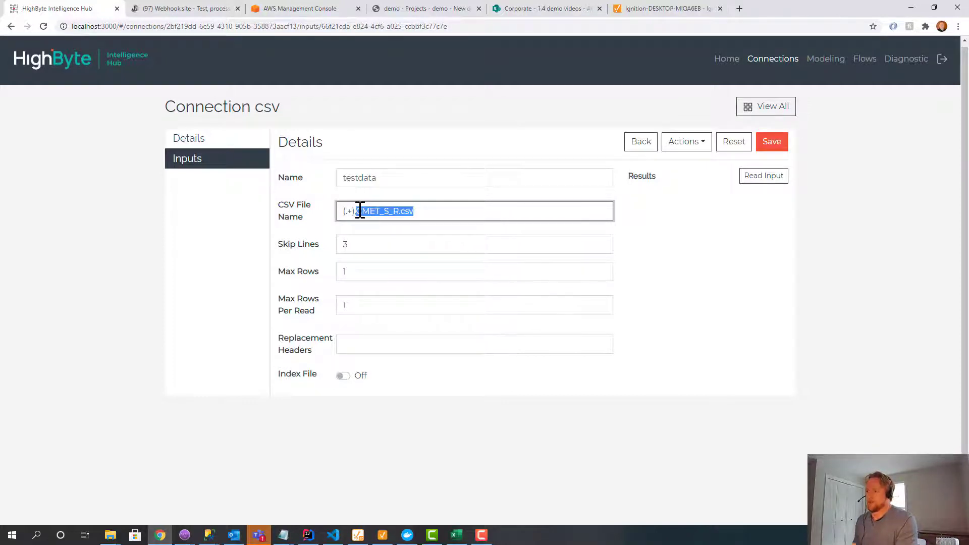
left_click(474, 244)
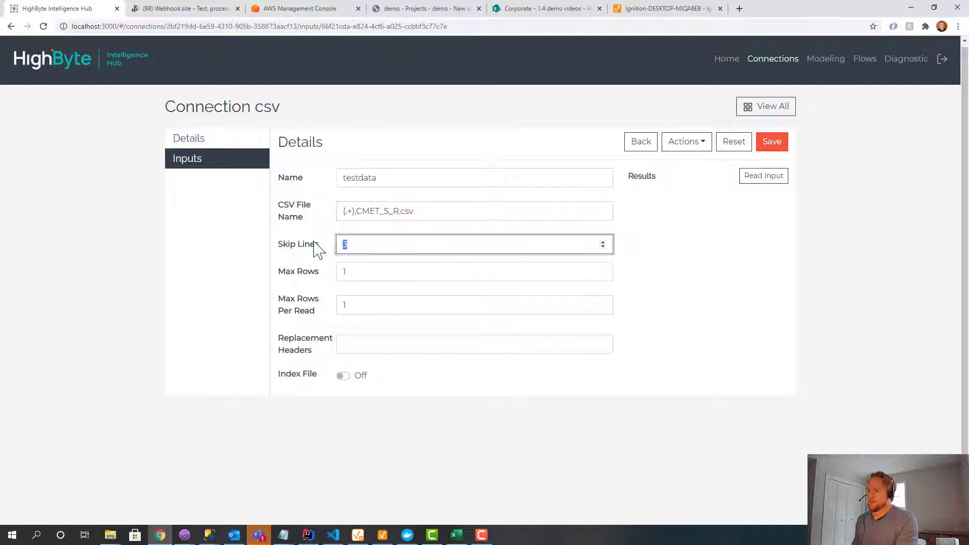
left_click(474, 271)
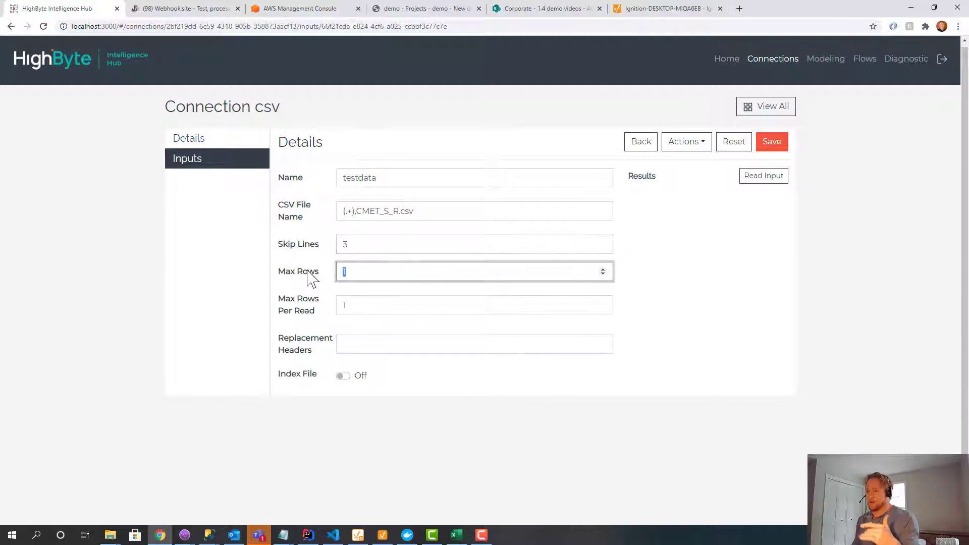
left_click(474, 304)
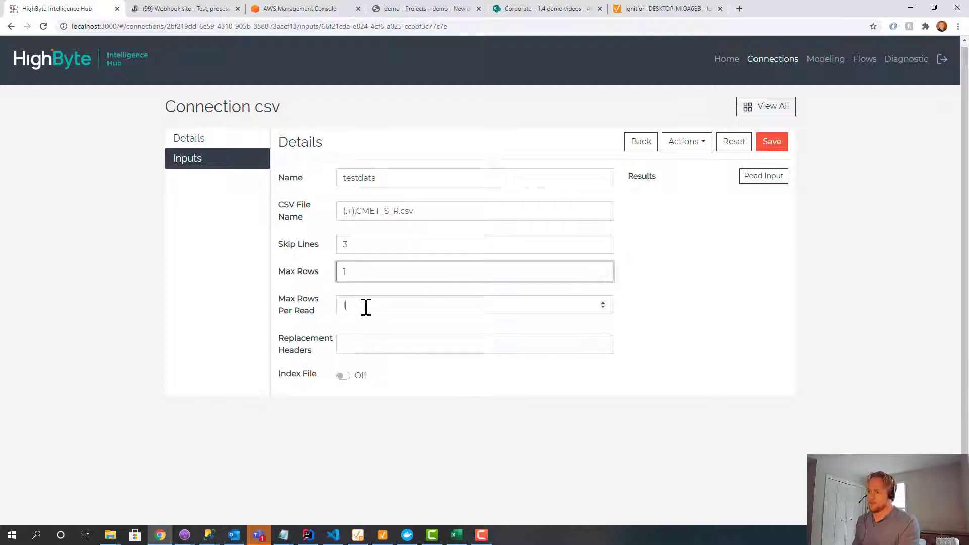
left_click(472, 305)
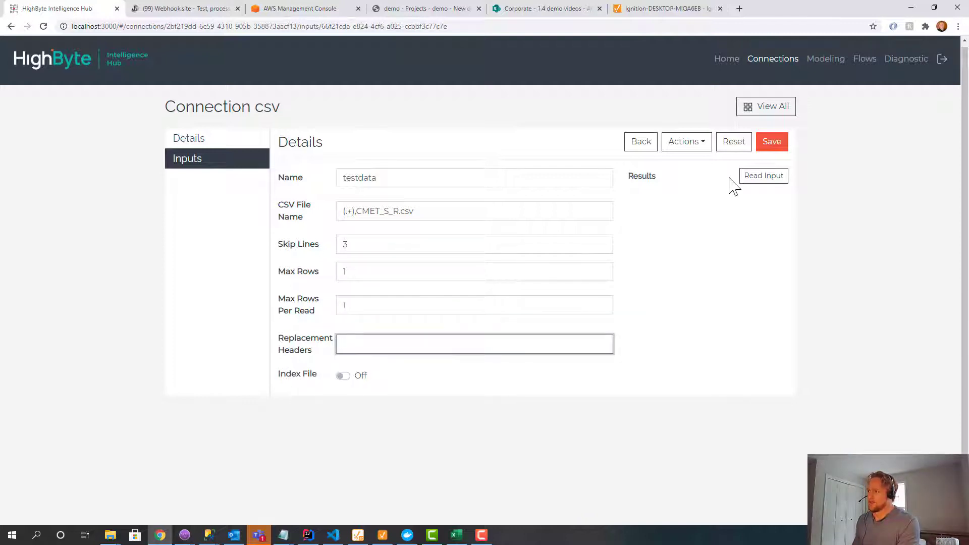
- Read the testdata input and highlight returned values such as CTR1, FLA1 and E2SPEED
left_click(764, 176)
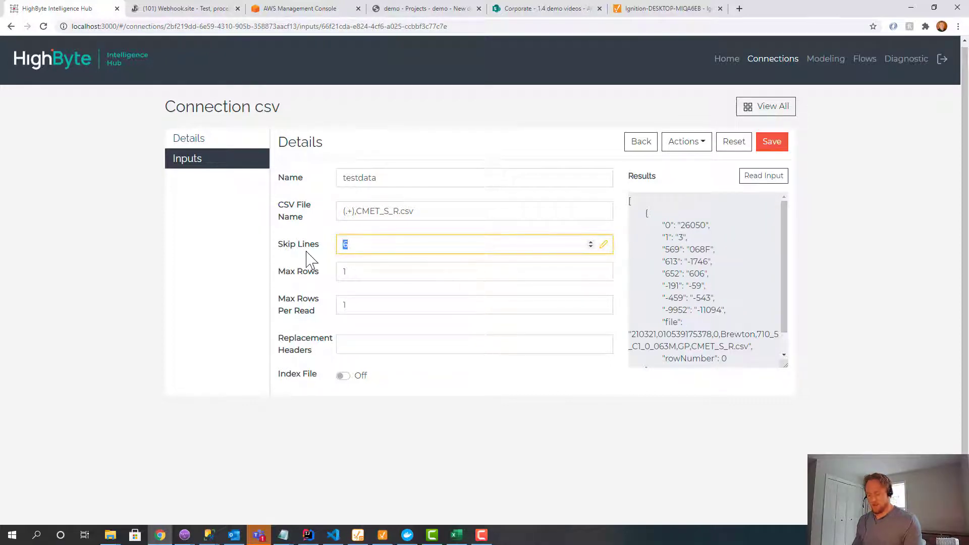
left_click(764, 176)
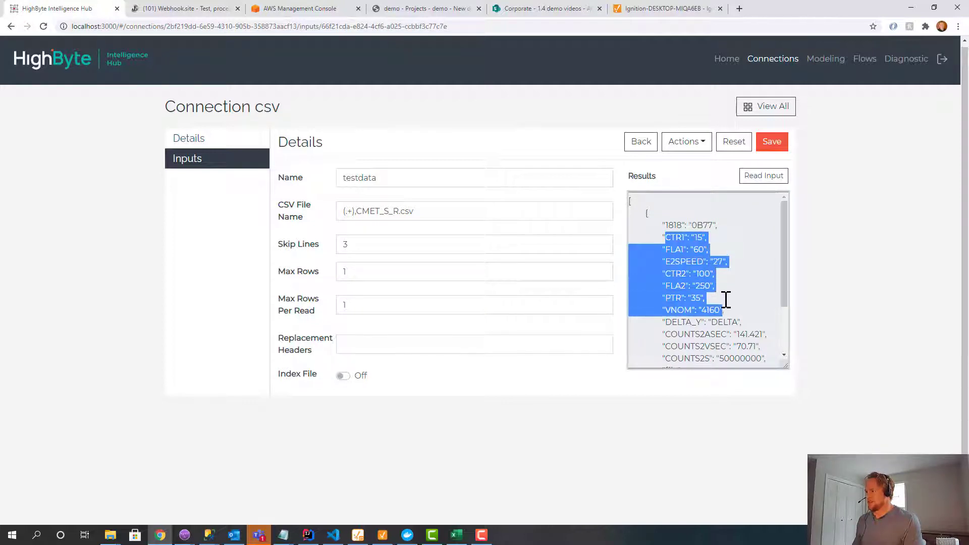
scroll("down", 3)
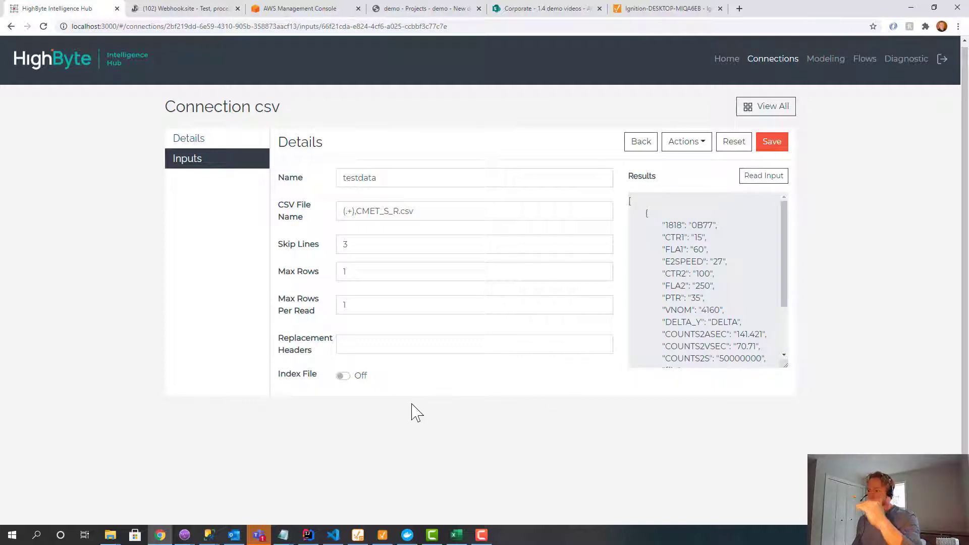
mouse_move(343, 376)
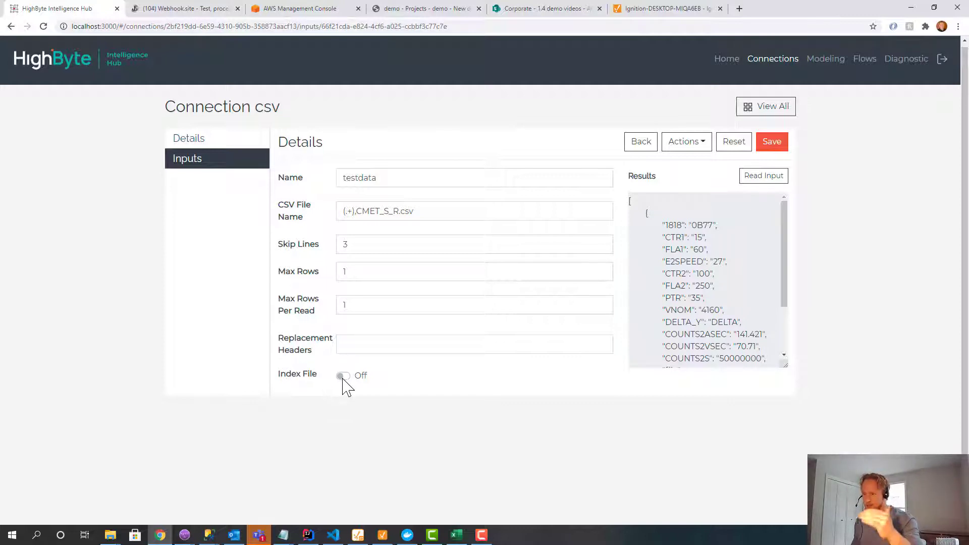
mouse_move(347, 387)
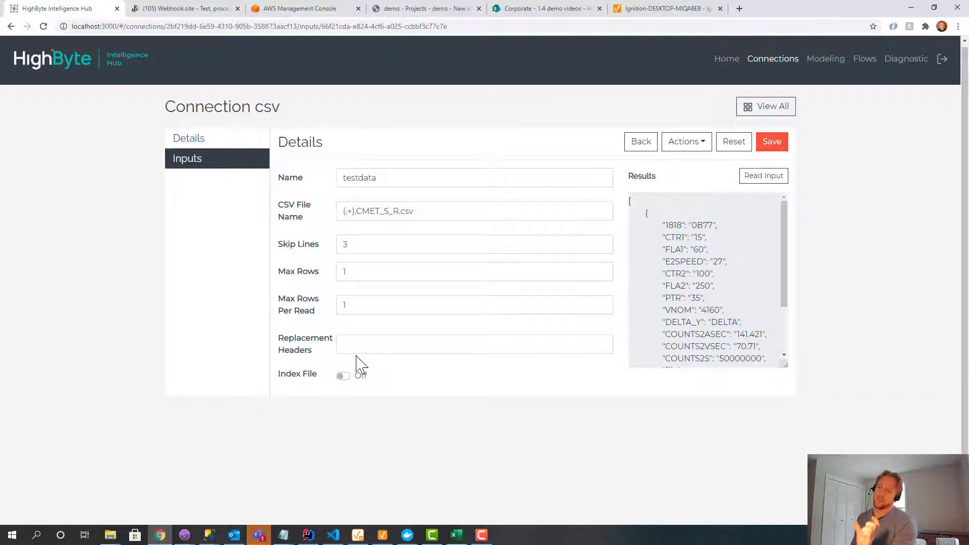
mouse_move(814, 156)
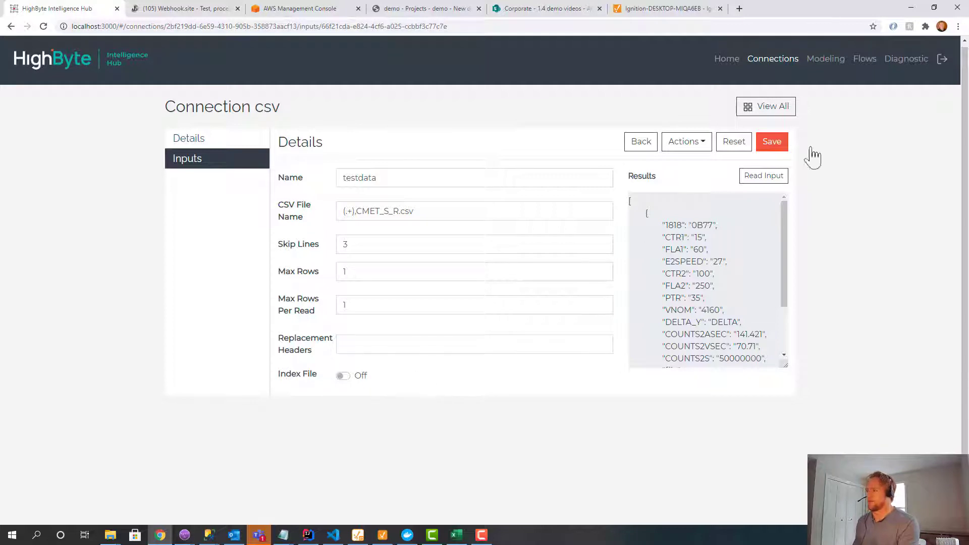
left_click_drag(680, 225, 701, 335)
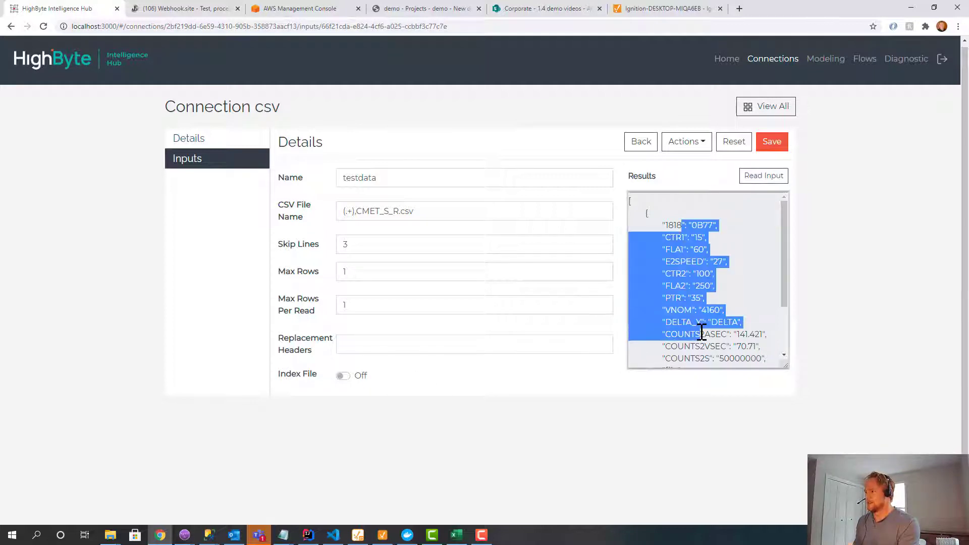
left_click(641, 141)
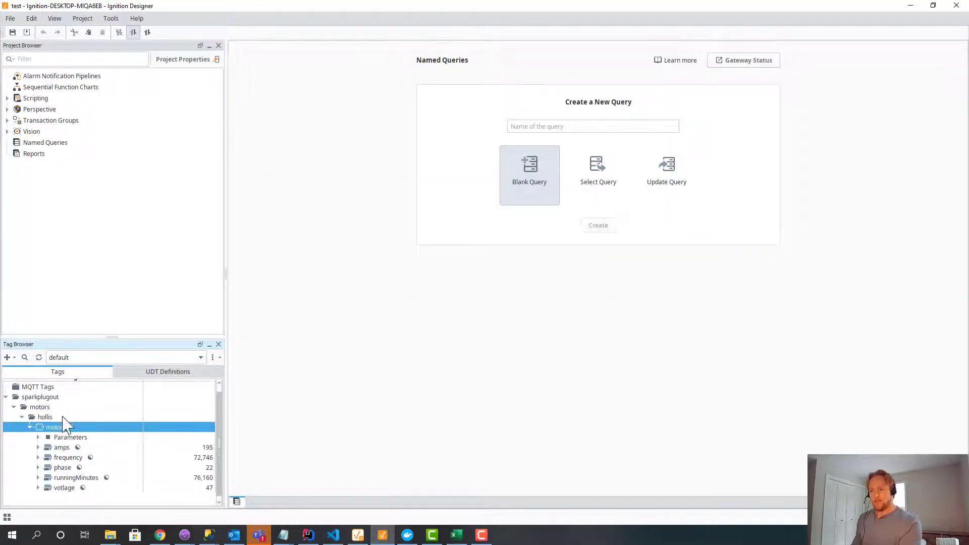
left_click(40, 397)
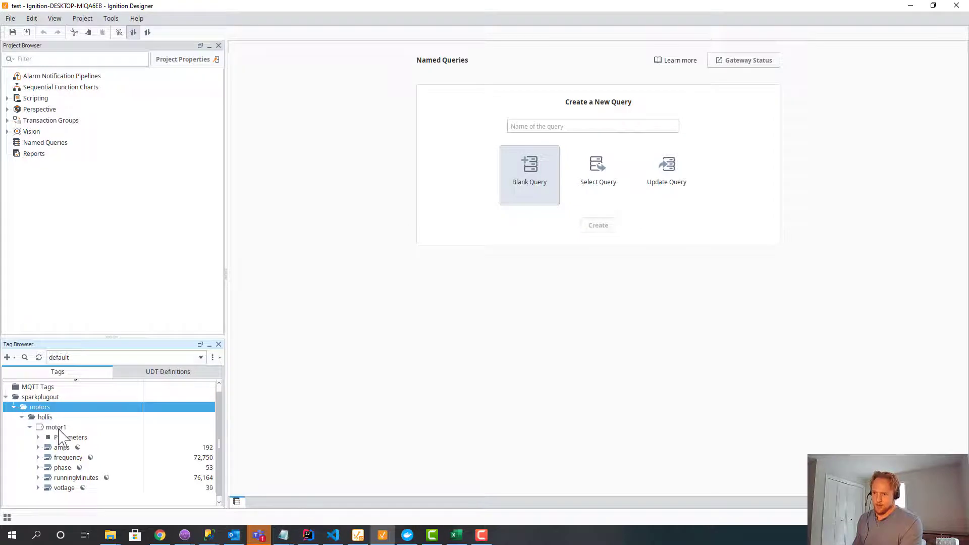
left_click(55, 427)
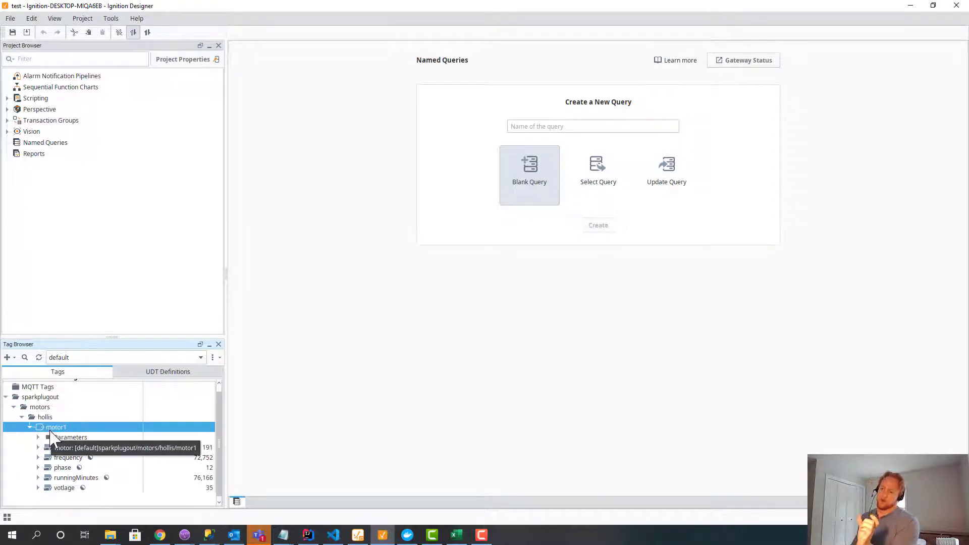
left_click(167, 371)
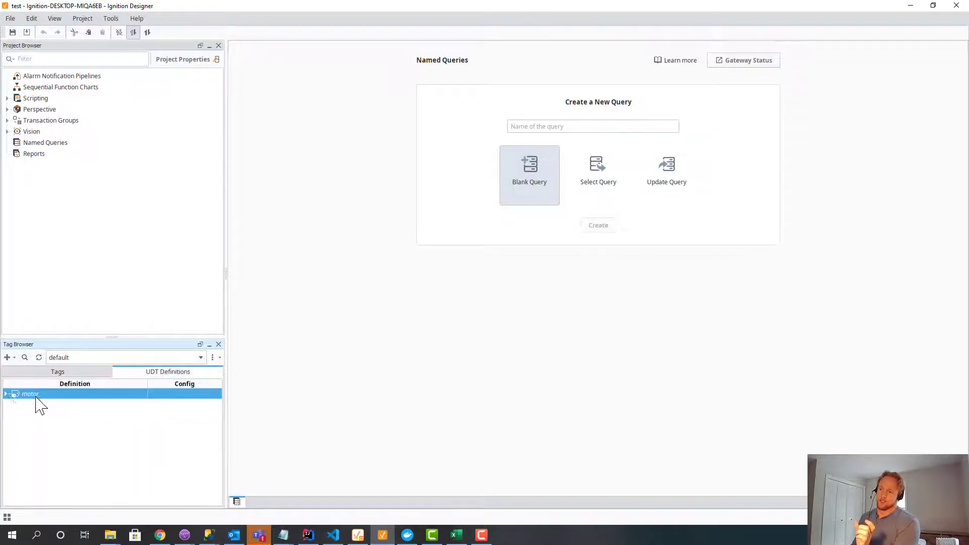
left_click(6, 395)
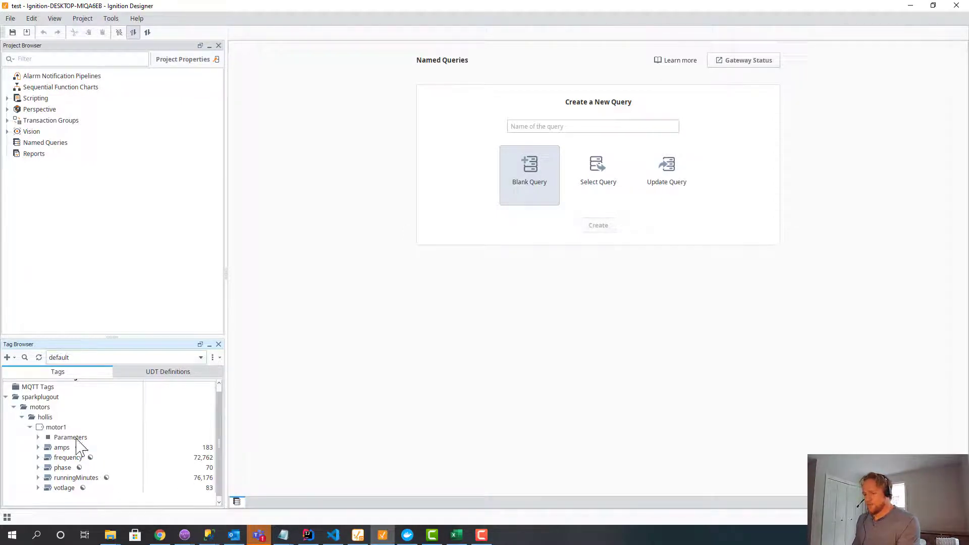
left_click(55, 427)
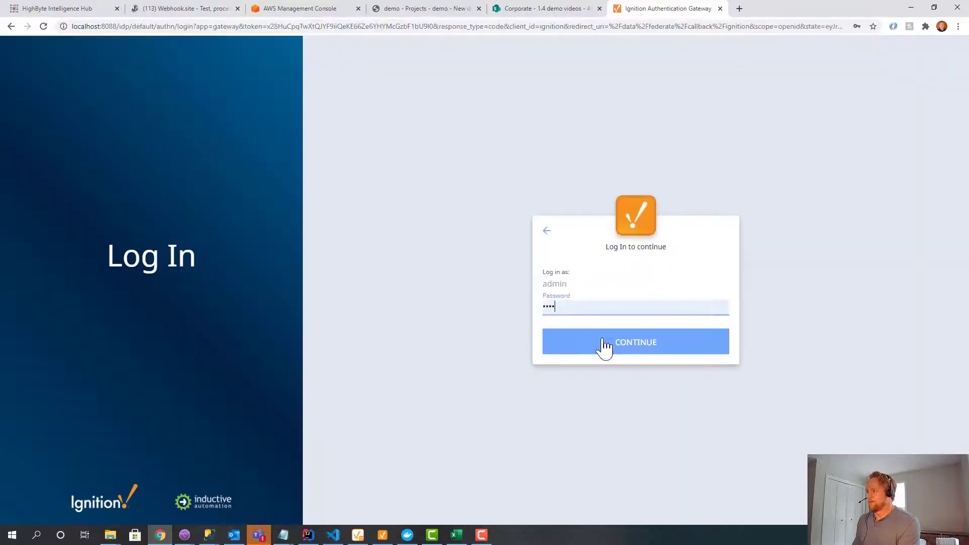
- Sign in as admin and review the sparkplug transmitter's settings under MQTT Transmission > Transmitters
left_click(635, 342)
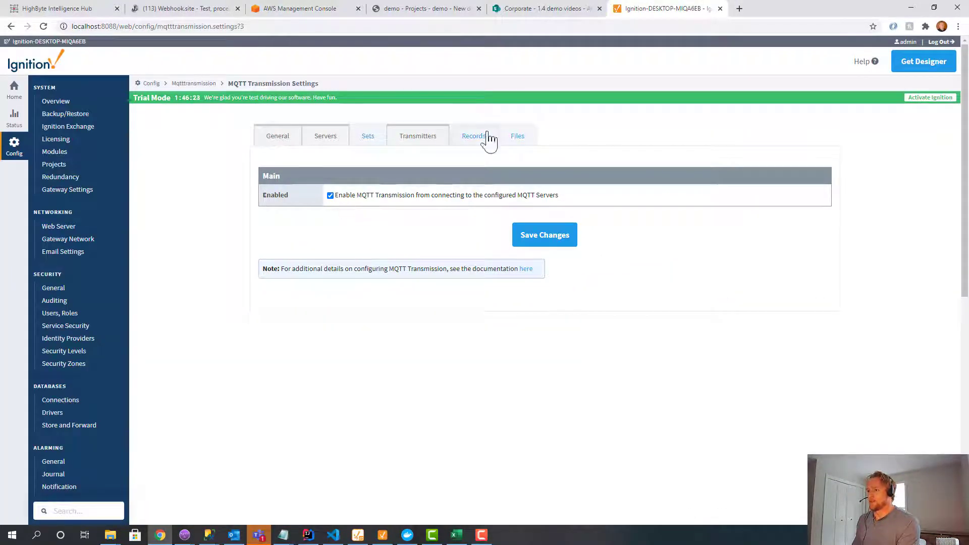
left_click(418, 136)
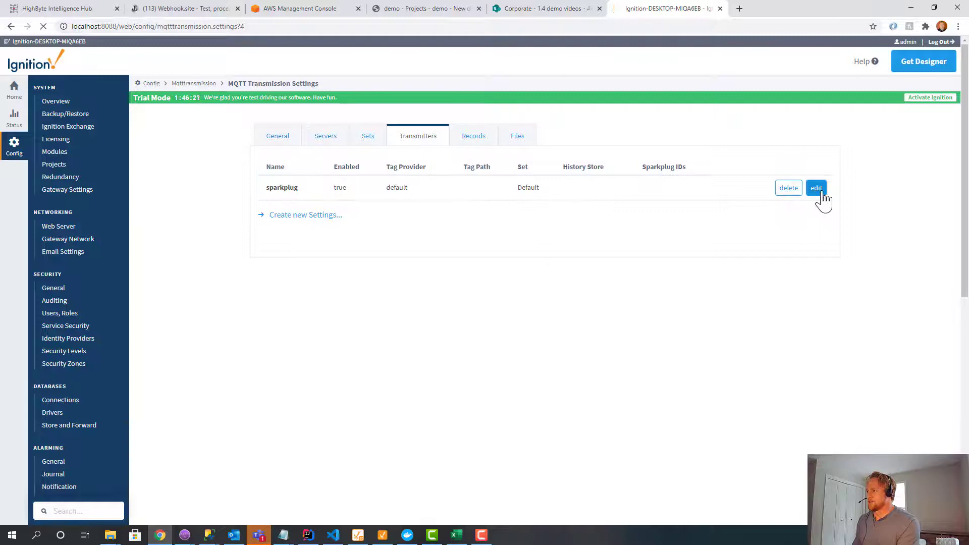
left_click(816, 188)
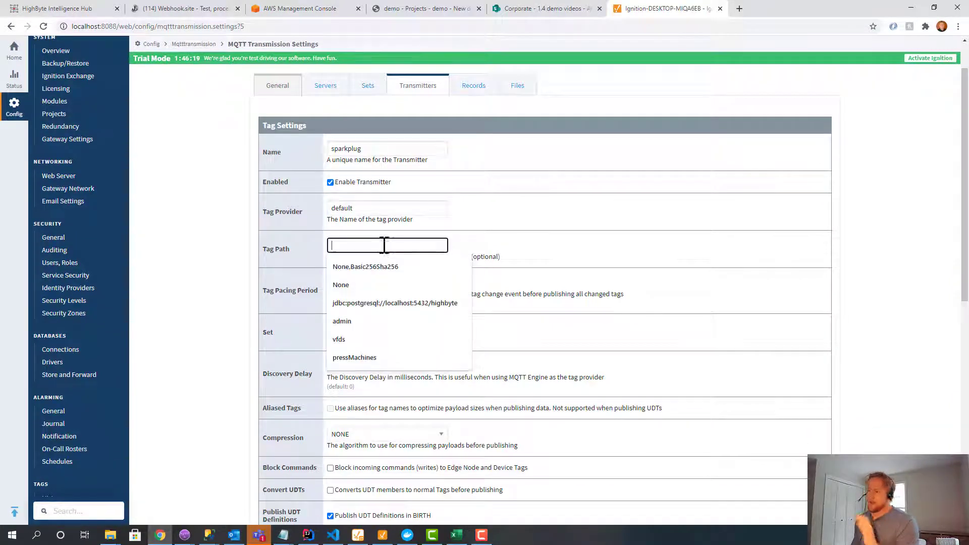
left_click(528, 189)
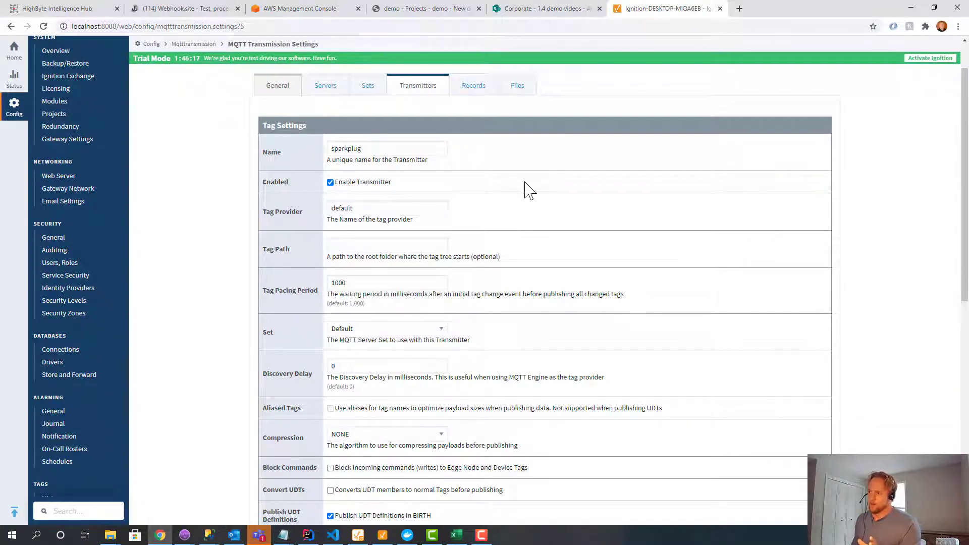
scroll("down", 3)
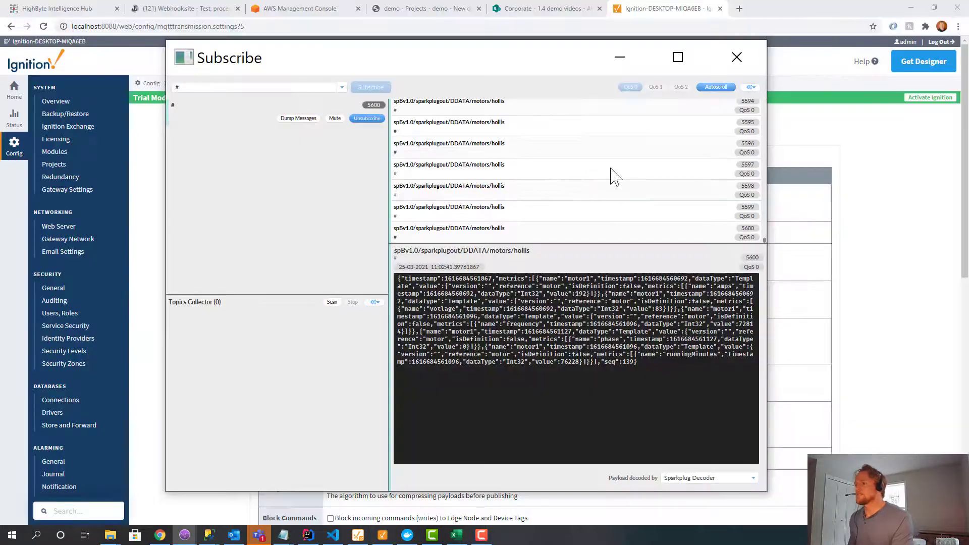
- Select the latest spBv1.0/sparkplugout/DDATA/motors/hollis message to view its decoded payload
left_click(59, 8)
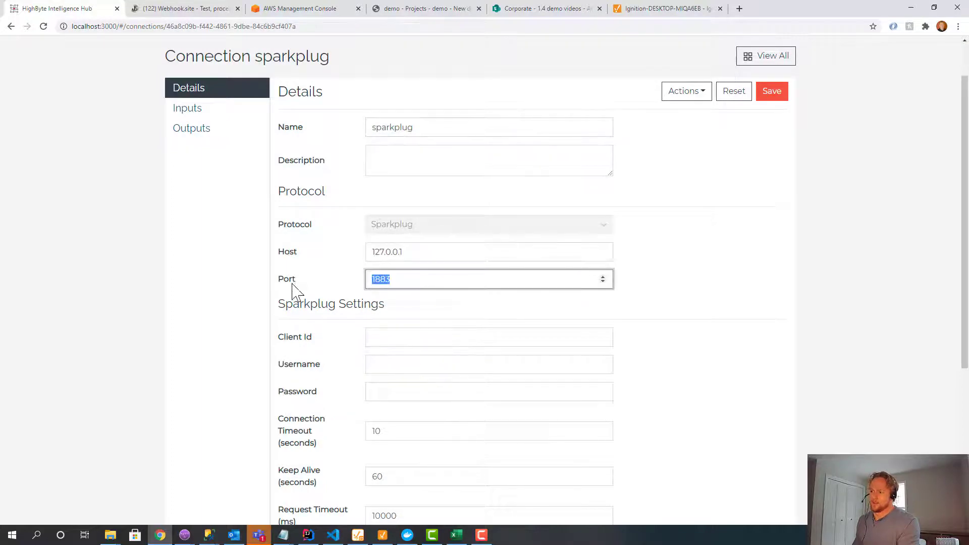
- Review the sparkplug connection (127.0.0.1:1883) and set the motor input's Device Id to hollis
left_click(188, 158)
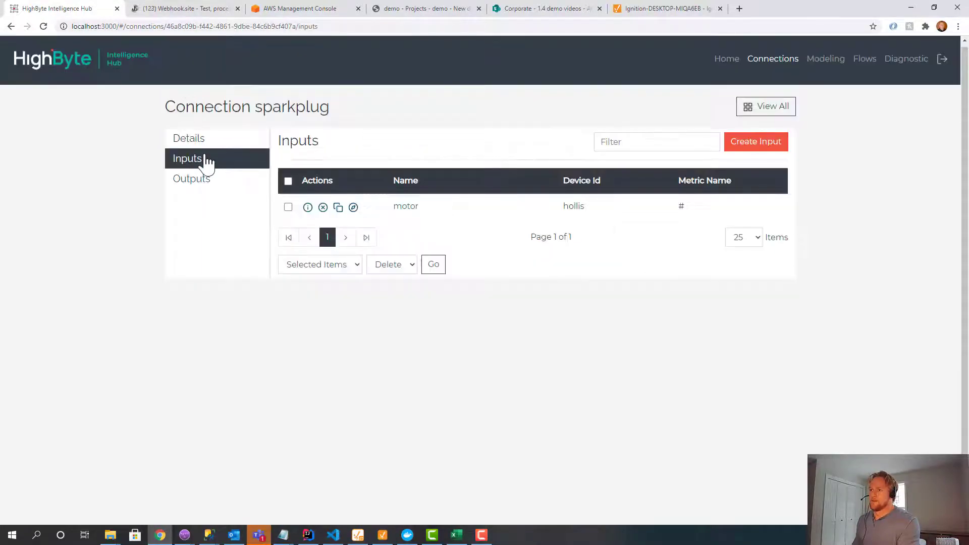
left_click(189, 138)
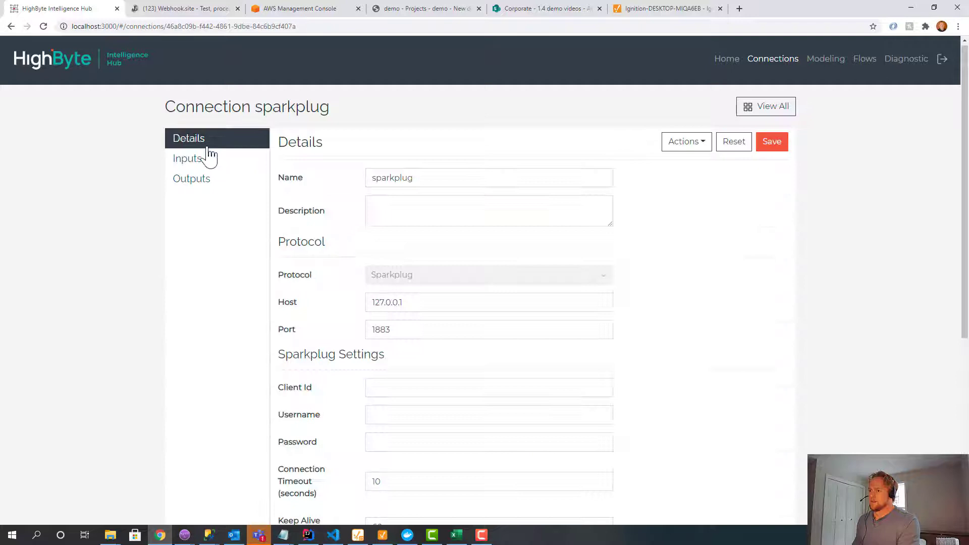
scroll("down", 3)
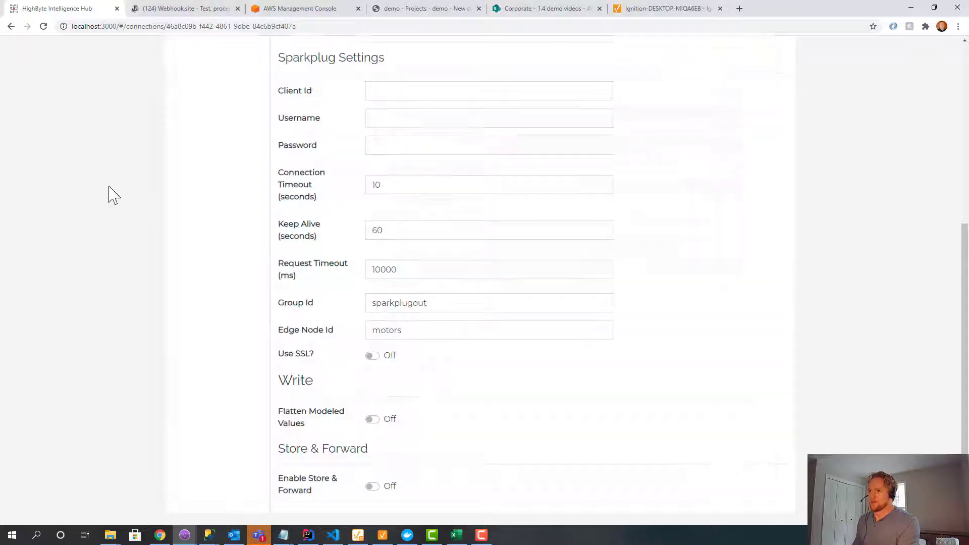
left_click(188, 161)
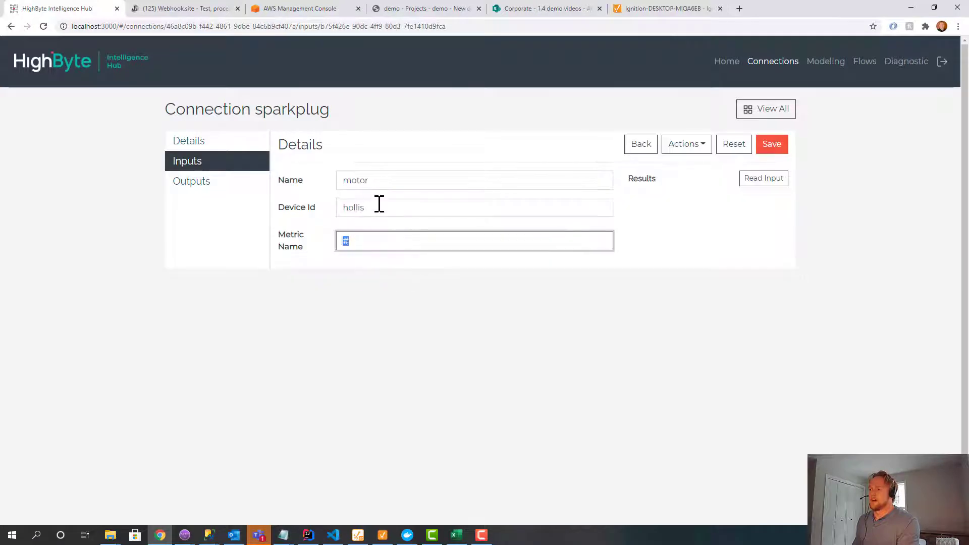
double_click(353, 207)
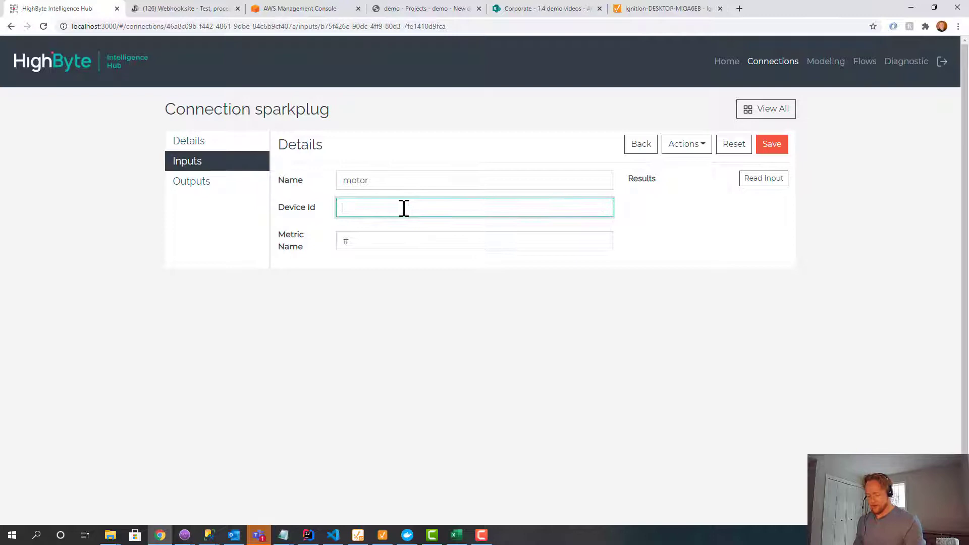
type("hollis")
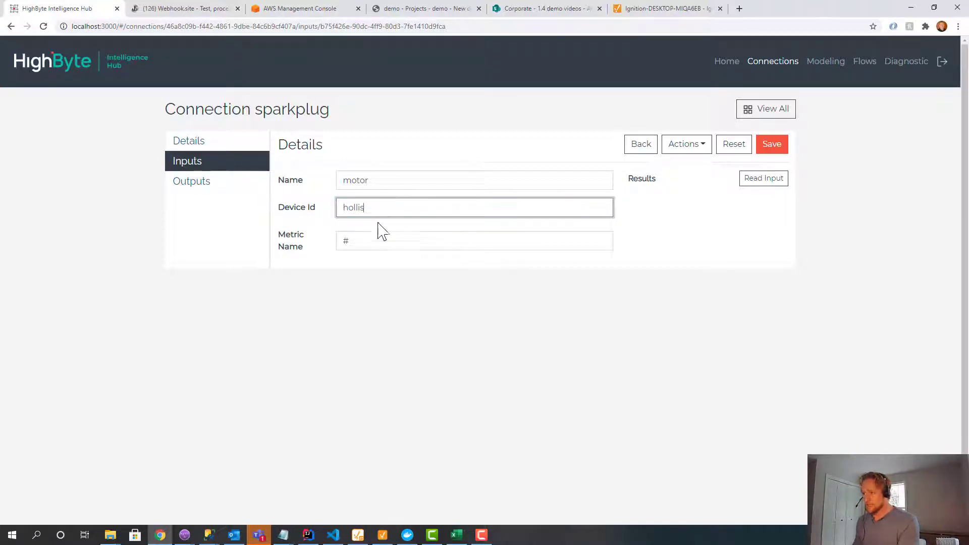
- Read the motor input repeatedly to preview live hollis motor1 values, then go to Modeling
left_click(764, 178)
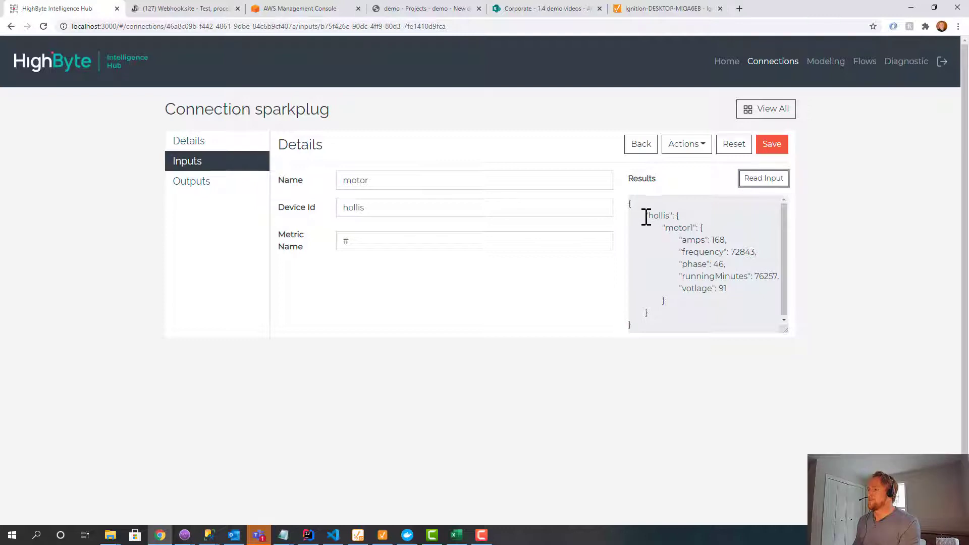
left_click_drag(645, 216, 703, 310)
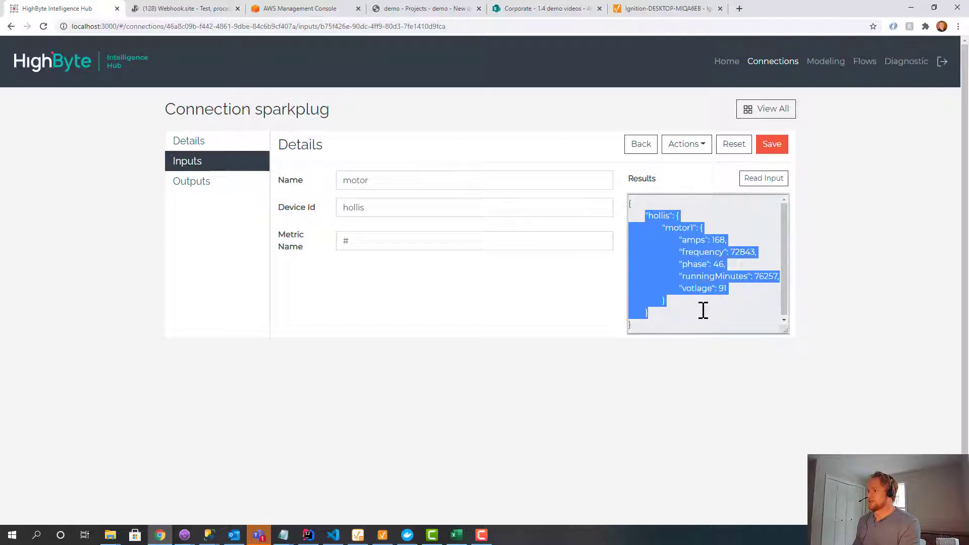
left_click(763, 177)
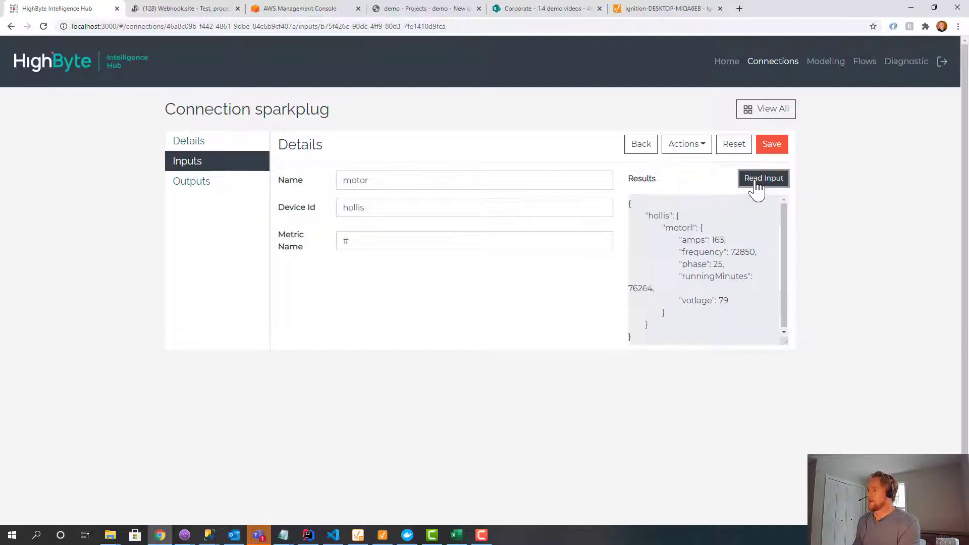
left_click(765, 178)
type("#")
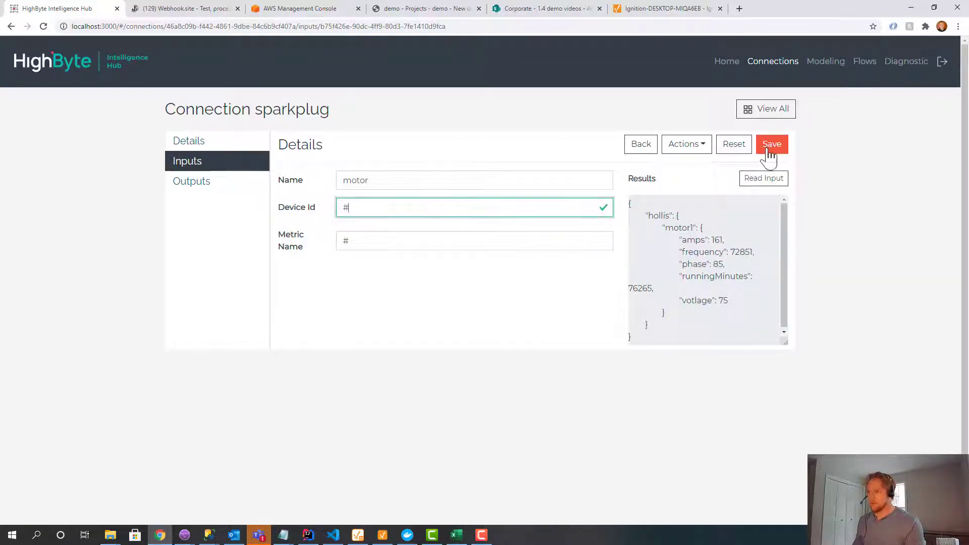
left_click(763, 178)
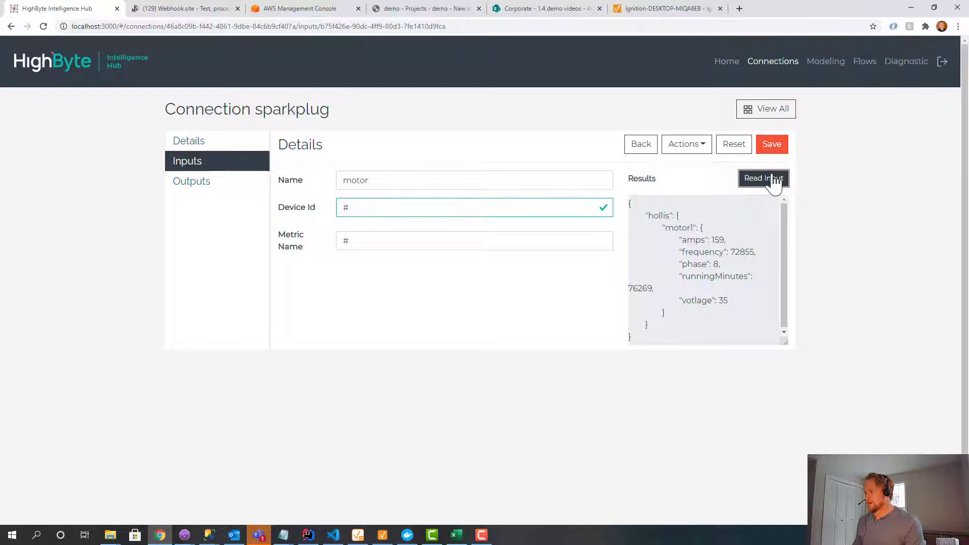
type("h")
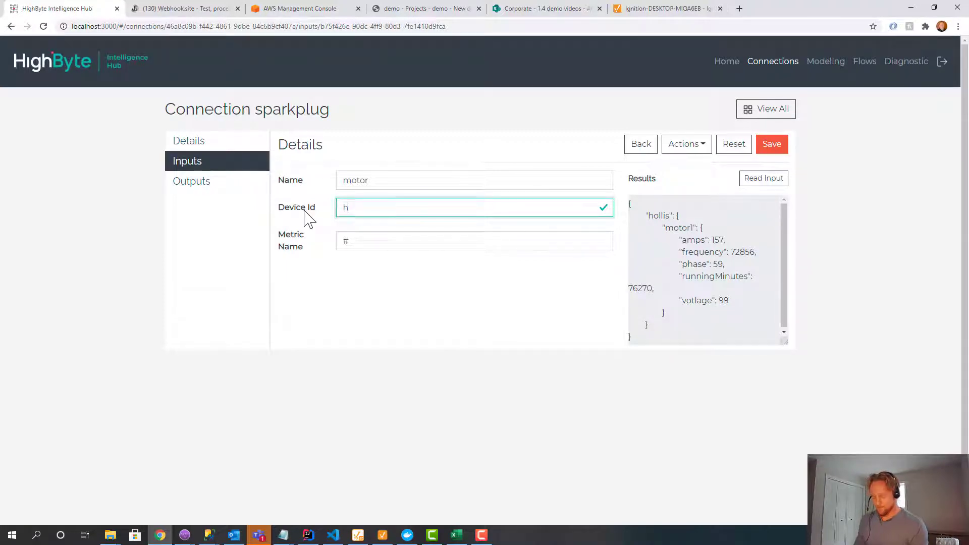
type("ollis")
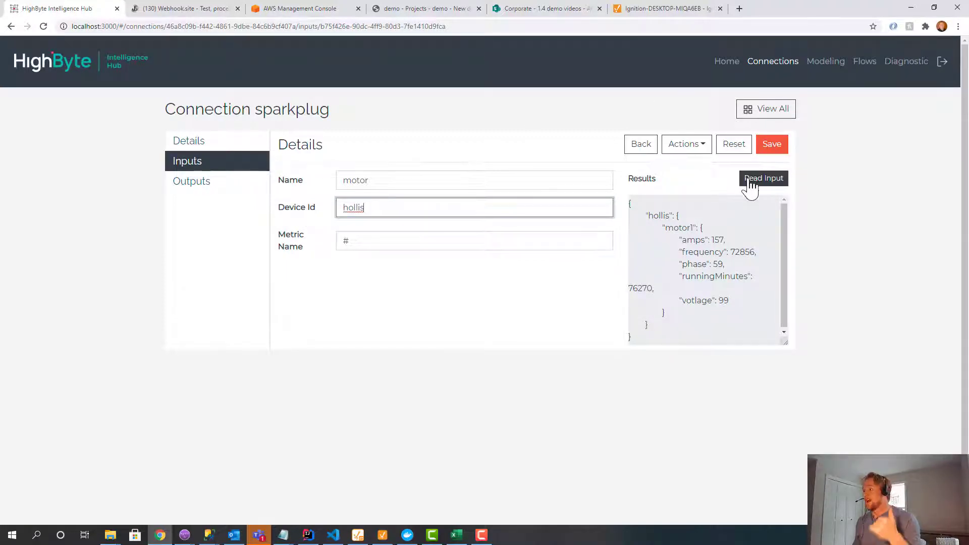
left_click(764, 178)
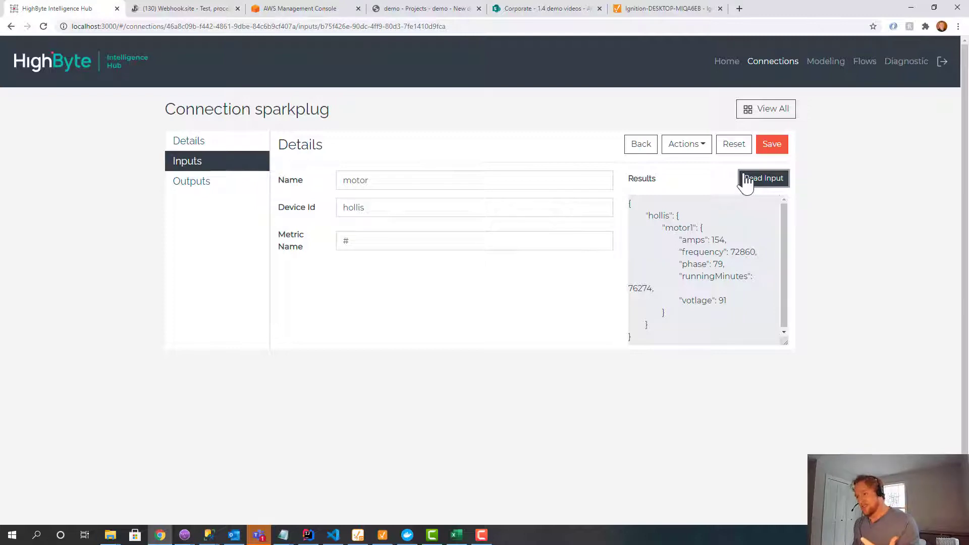
left_click(764, 178)
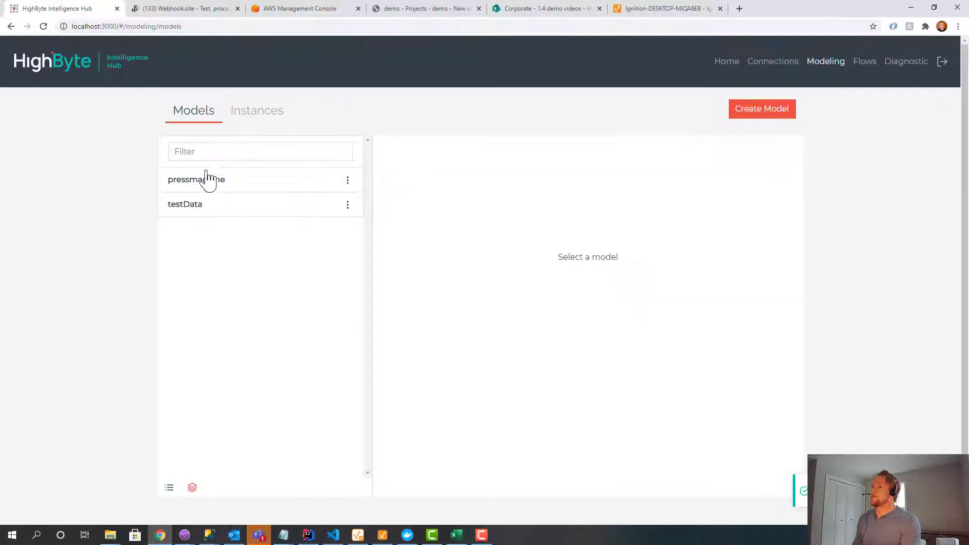
- Review the pressmachine model's motor attribute and the testData attributes, then list instances
left_click(196, 180)
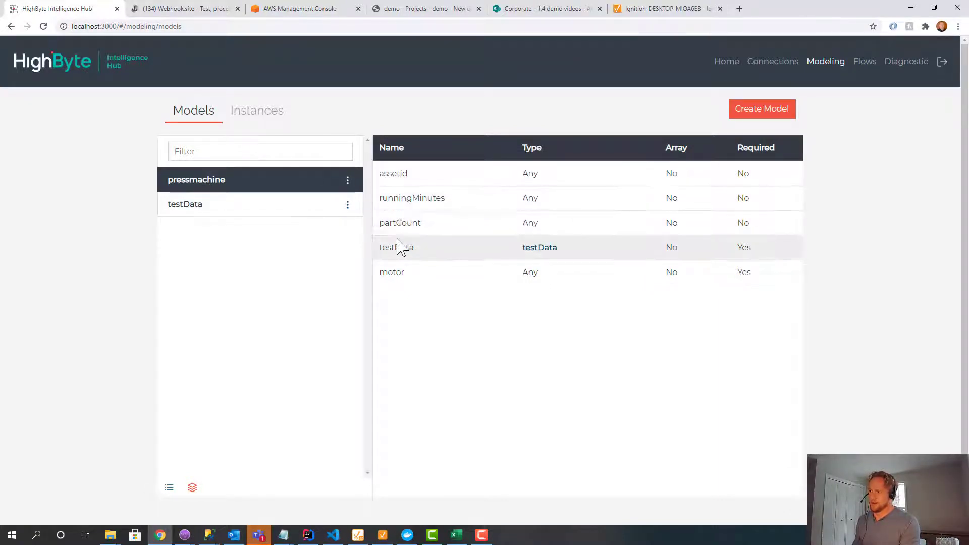
double_click(395, 248)
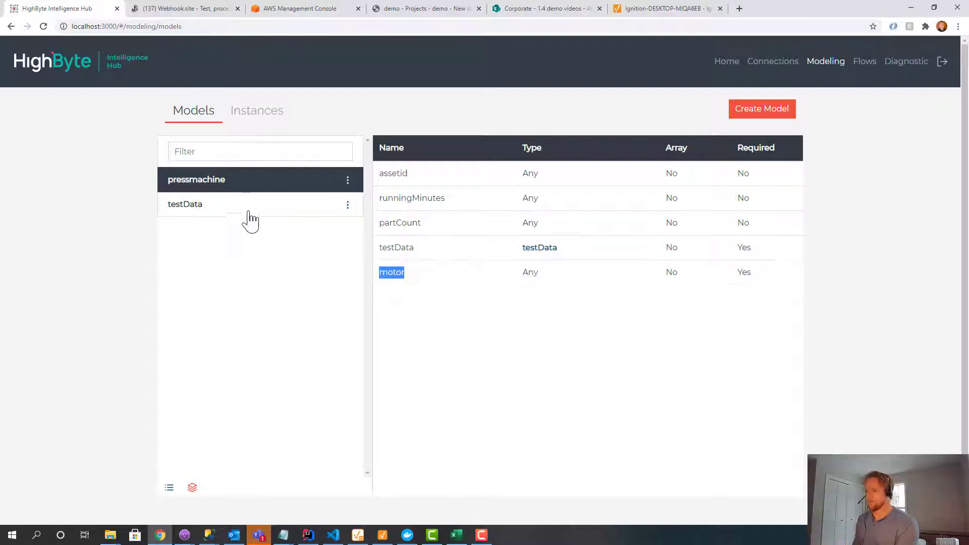
left_click(185, 204)
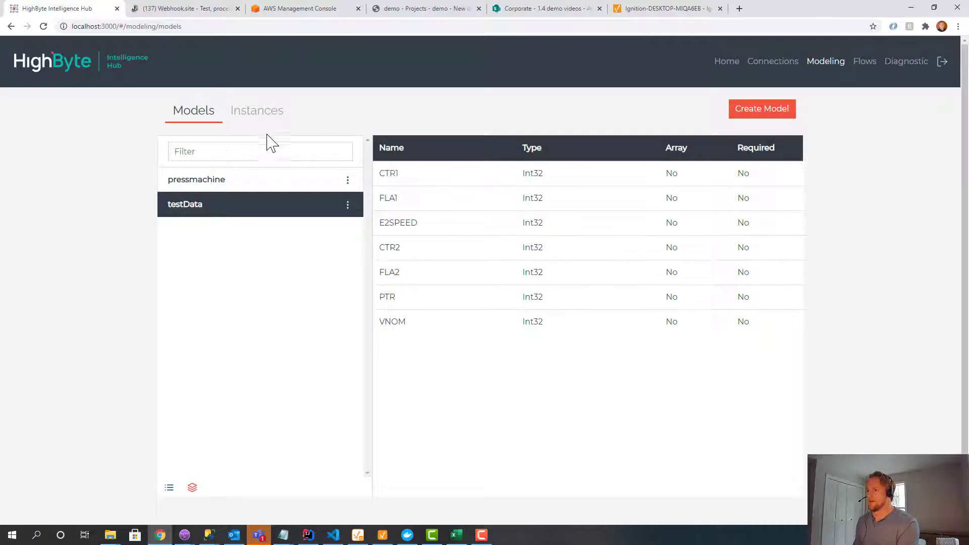
left_click(256, 110)
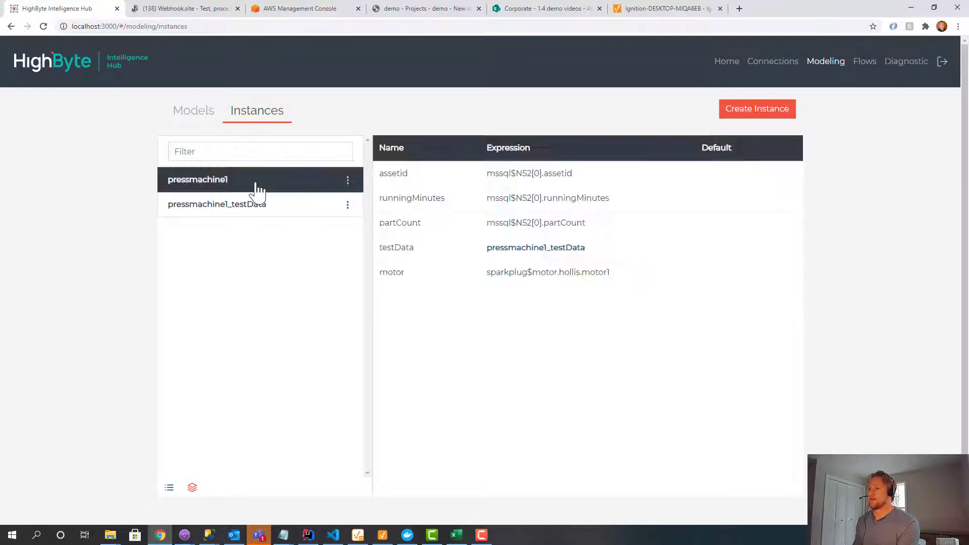
- In pressmachine1, browse mssql N52 row 0 fields and remove the duplicated assetid reference
left_click(198, 180)
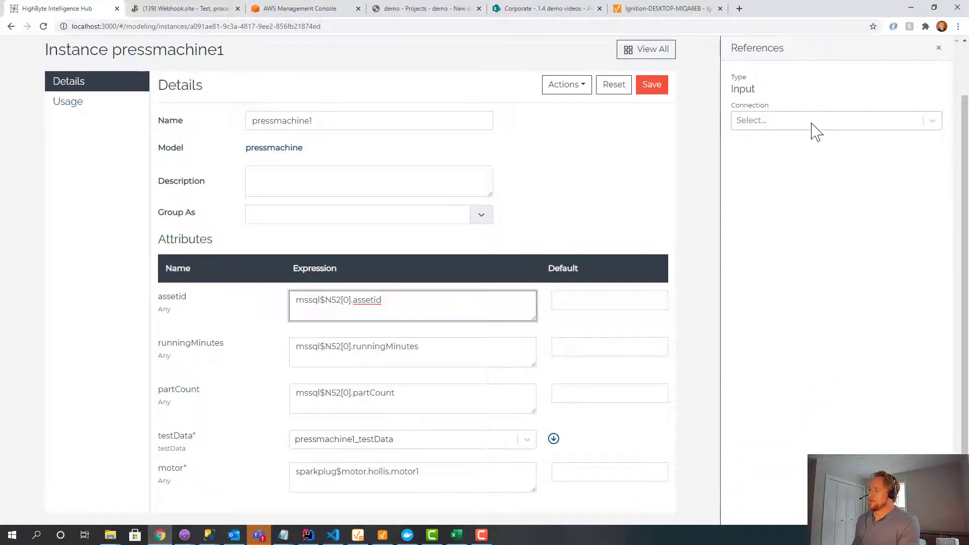
left_click(834, 120)
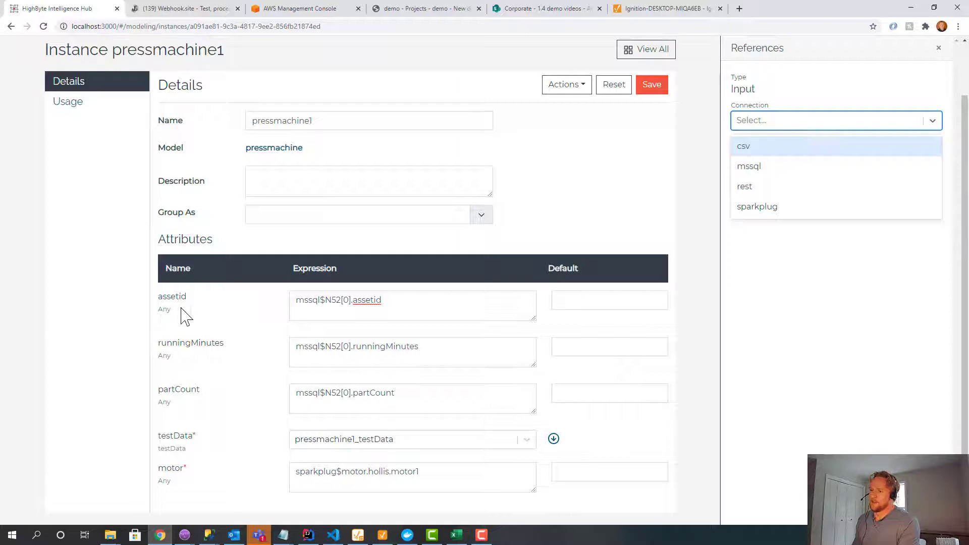
left_click(748, 165)
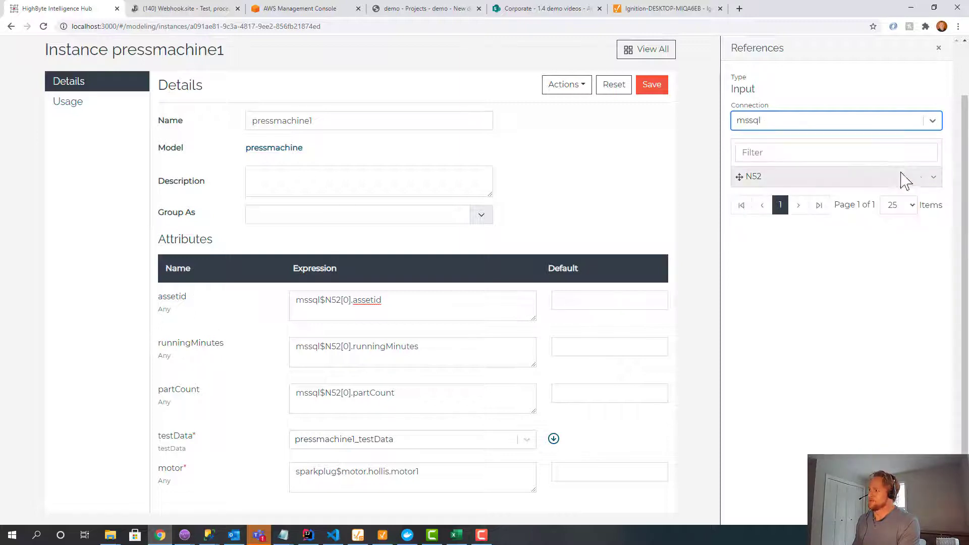
mouse_move(933, 176)
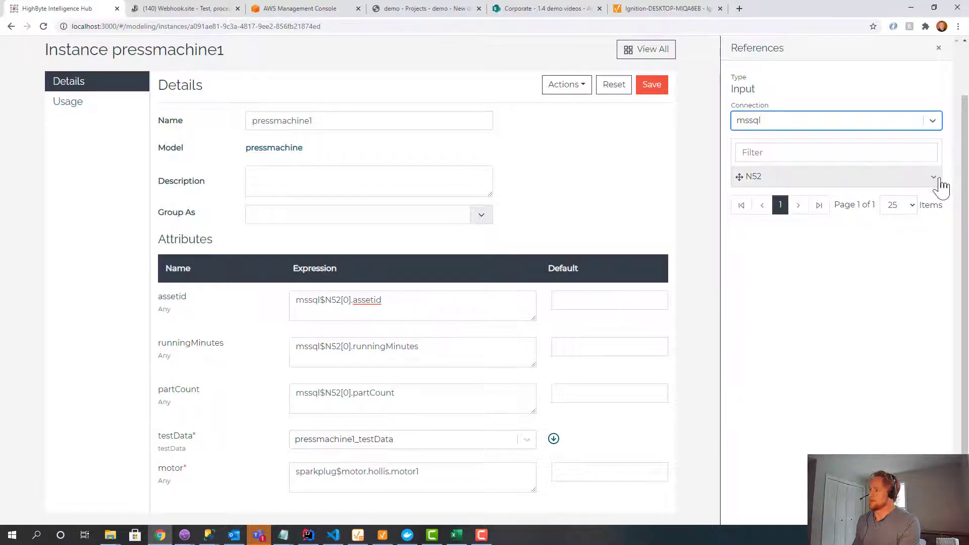
left_click(932, 176)
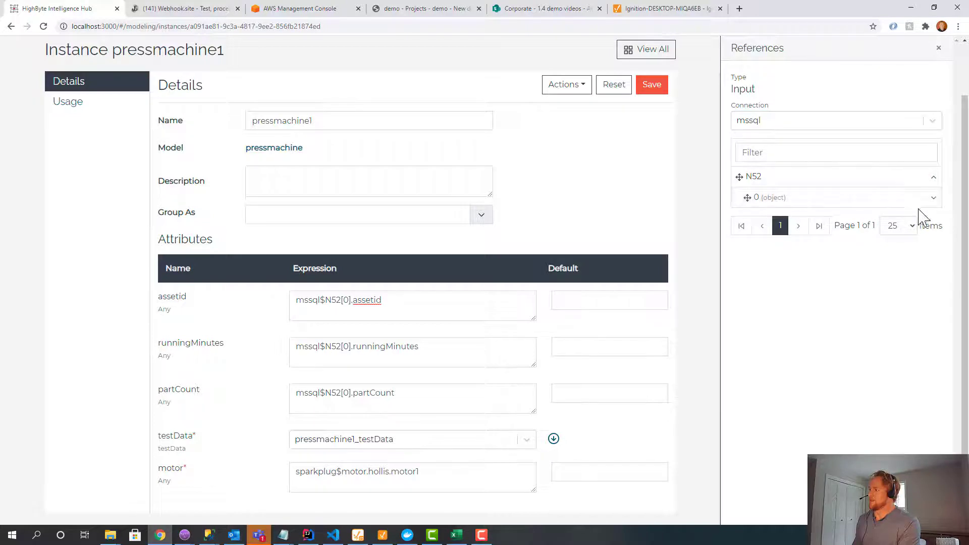
left_click(767, 197)
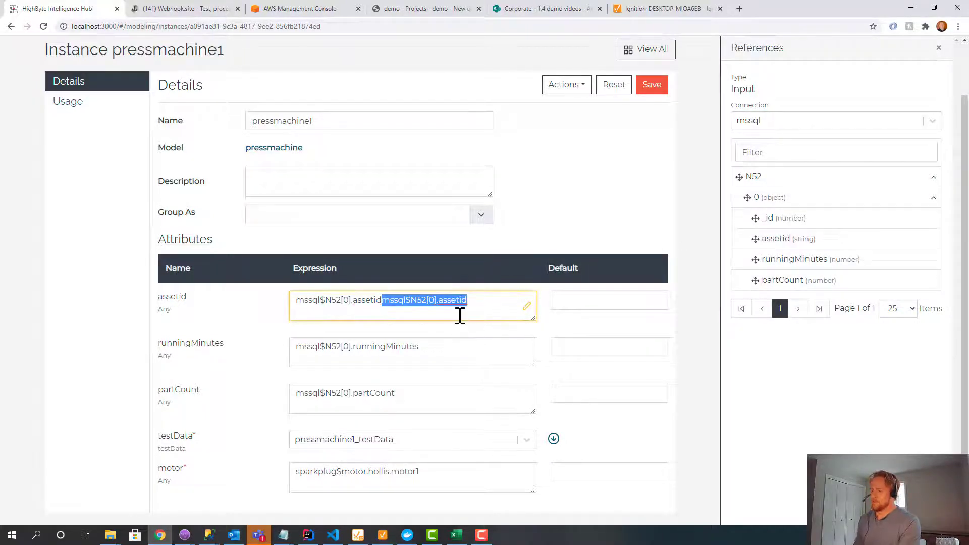
key("Delete")
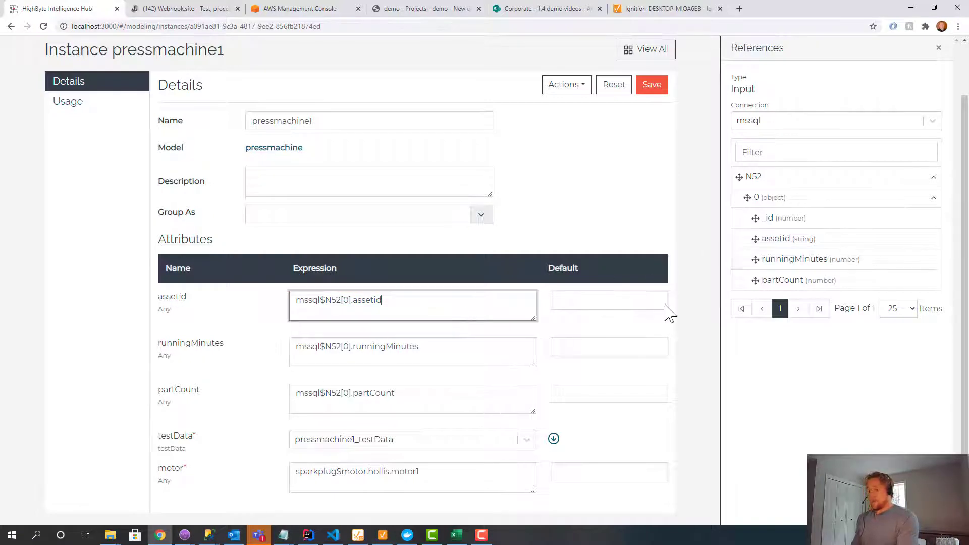
mouse_move(331, 426)
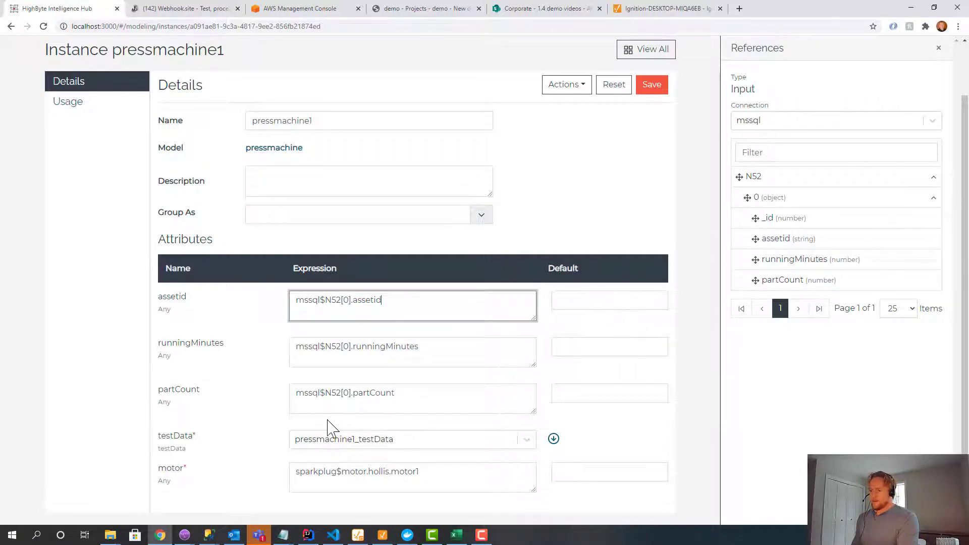
mouse_move(556, 331)
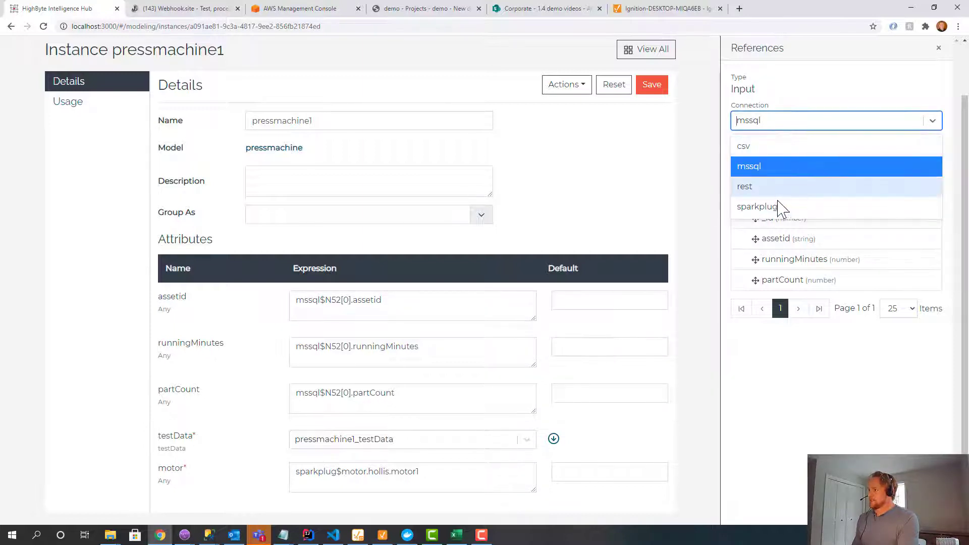
- Browse sparkplug motor > hollis > motor1 fields and expand the nested pressmachine1_testData attributes
left_click(756, 206)
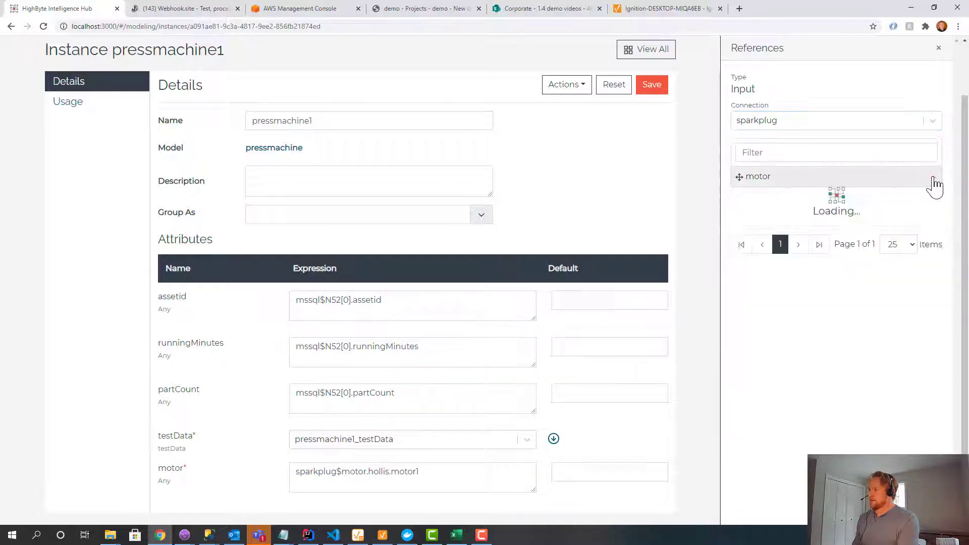
left_click(758, 175)
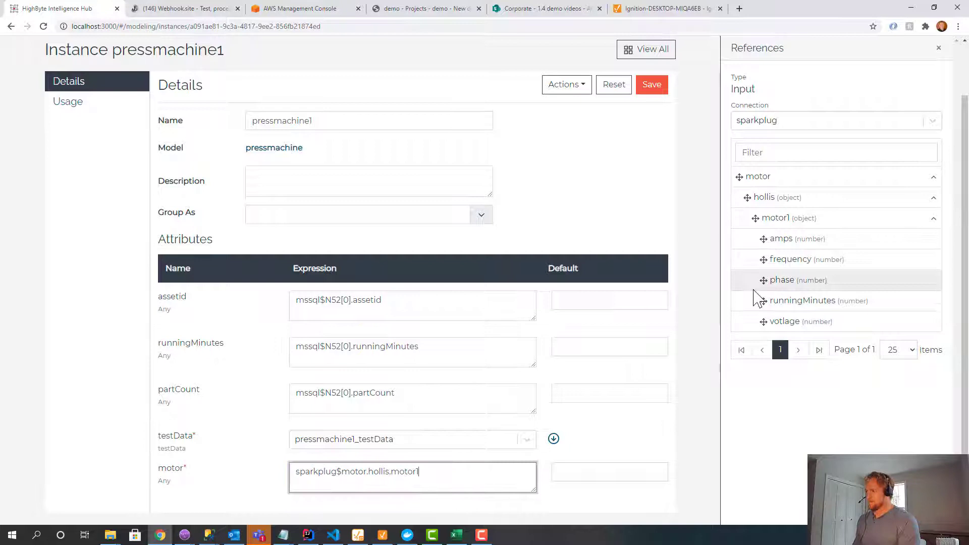
left_click(651, 85)
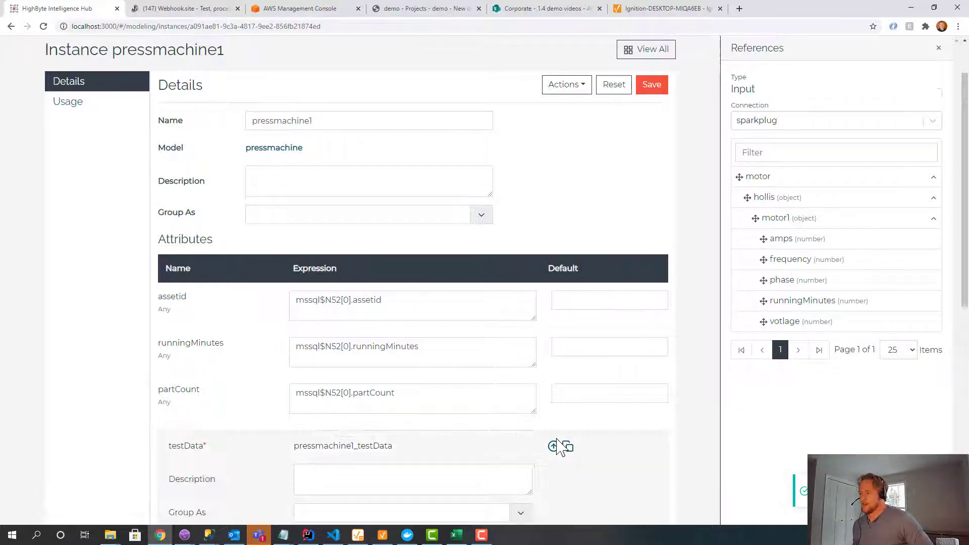
- Expand csv testdata > 0 fields and confirm the CTR1 parseInt expression references them
scroll("down", 3)
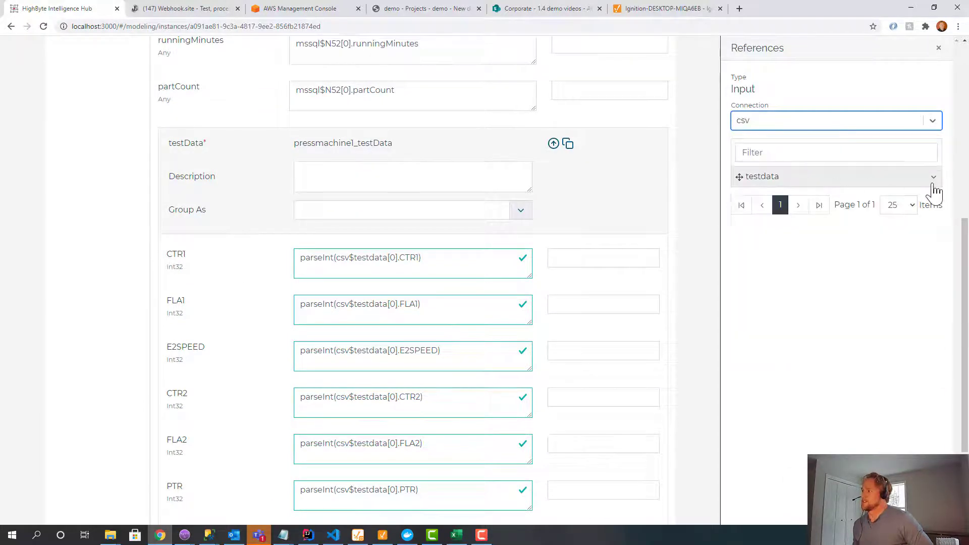
left_click(933, 176)
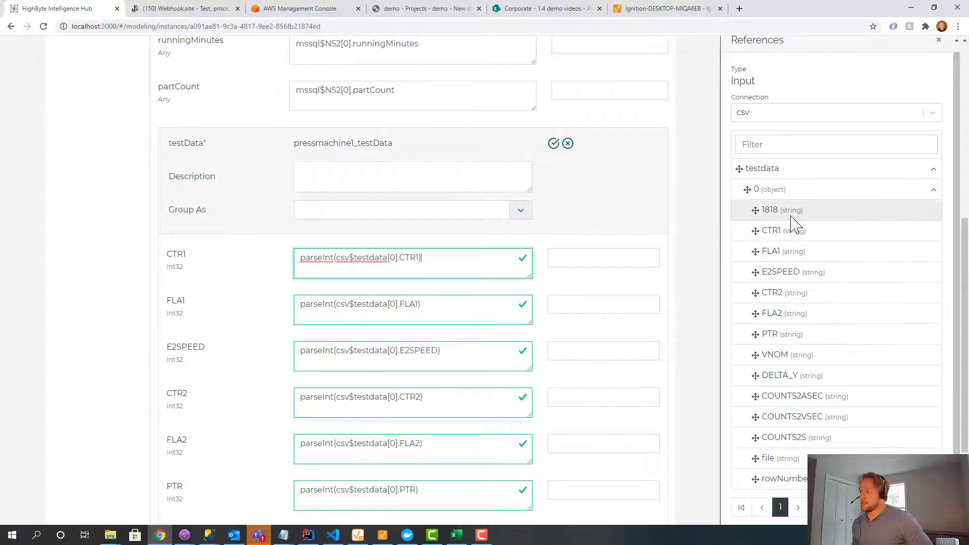
mouse_move(812, 316)
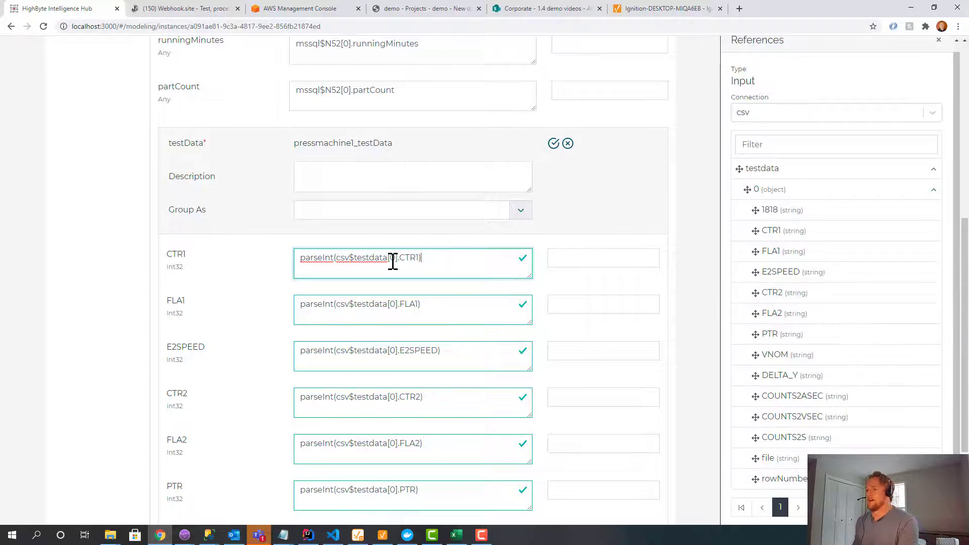
double_click(316, 258)
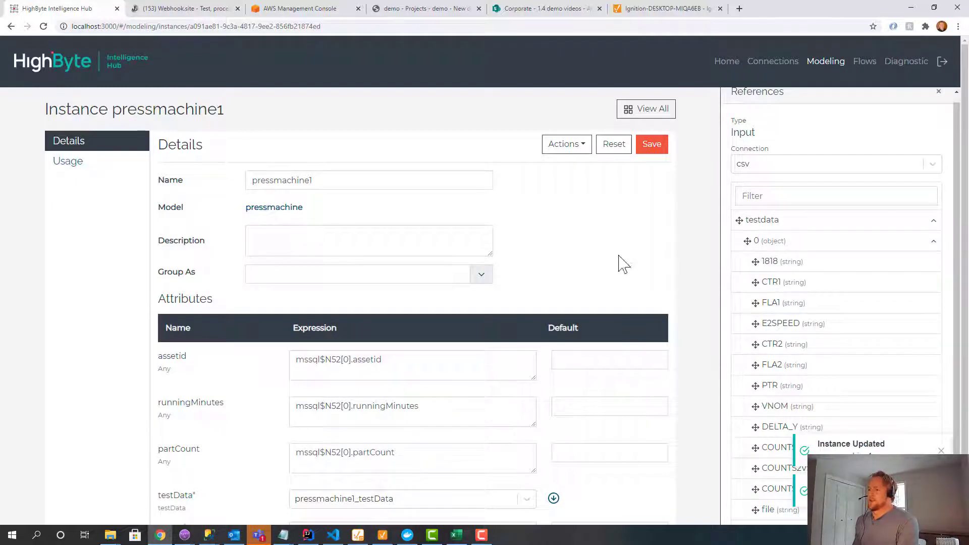
mouse_move(629, 343)
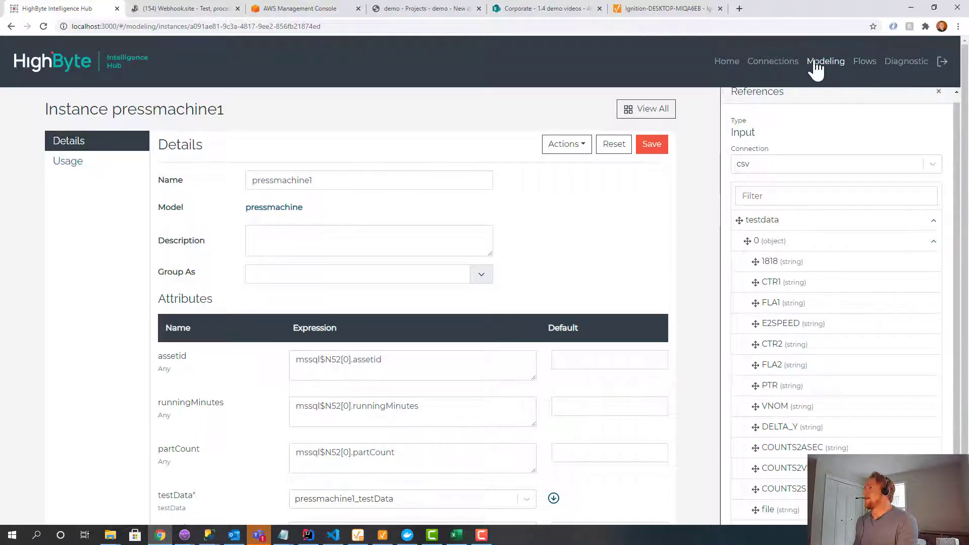
left_click(772, 60)
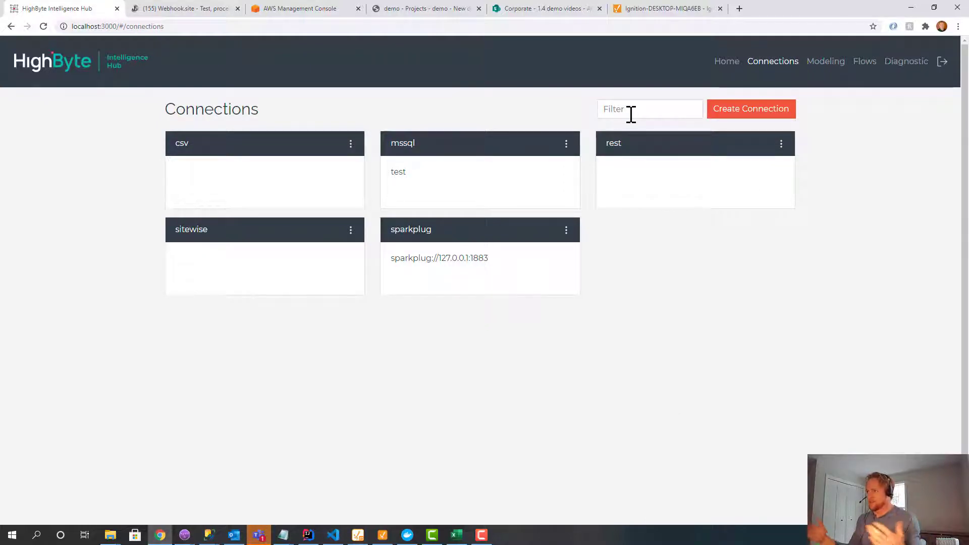
mouse_move(629, 155)
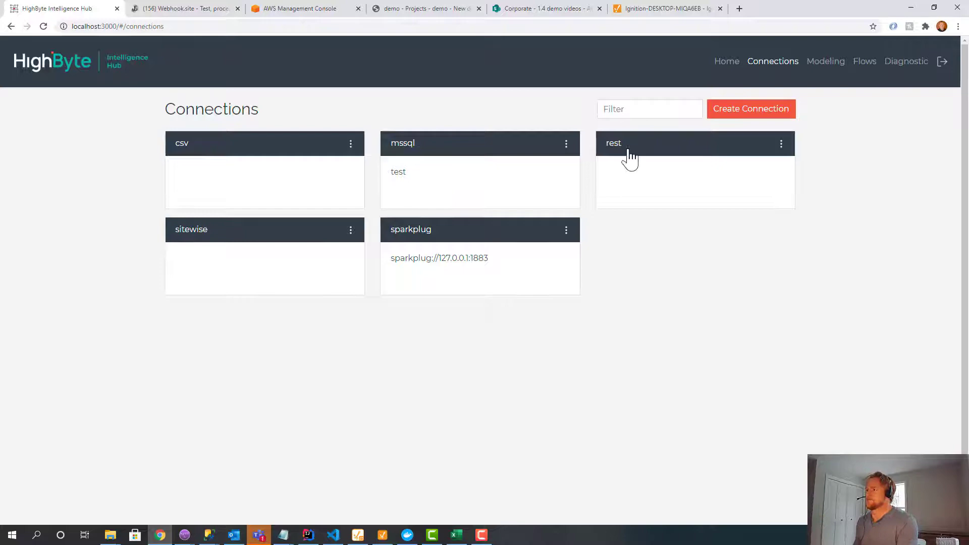
left_click(630, 144)
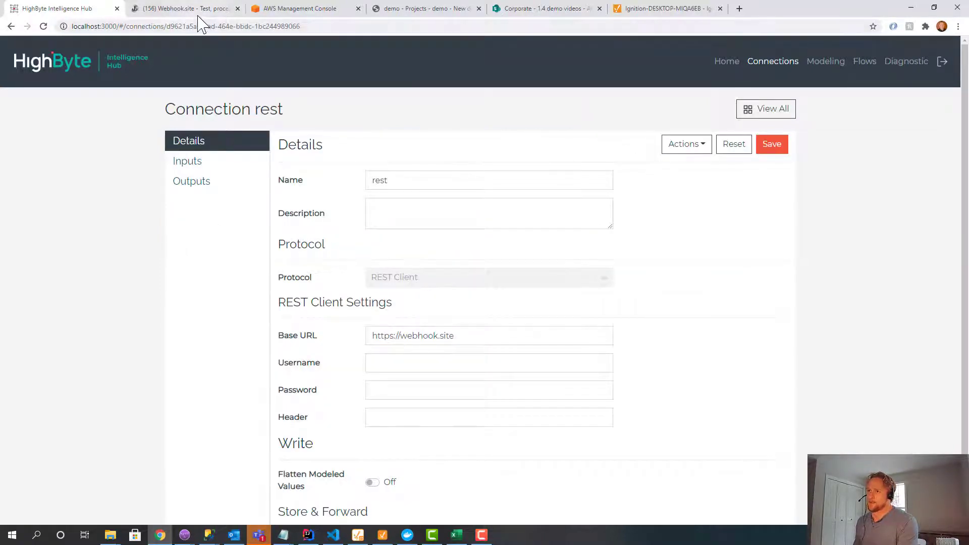
left_click(183, 8)
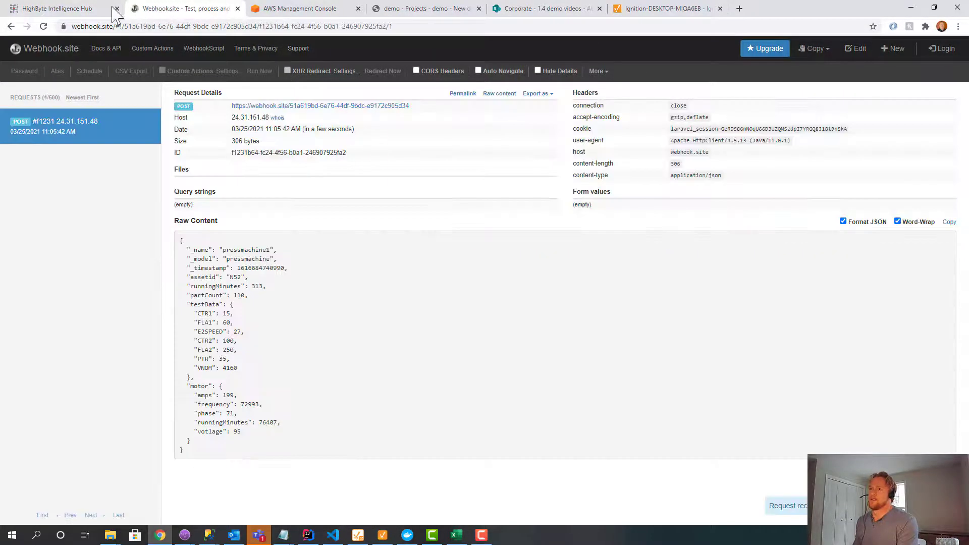
- Return to the hub's rest connection, select its webhook base URL, and open the pressmachine_out flow
left_click(55, 8)
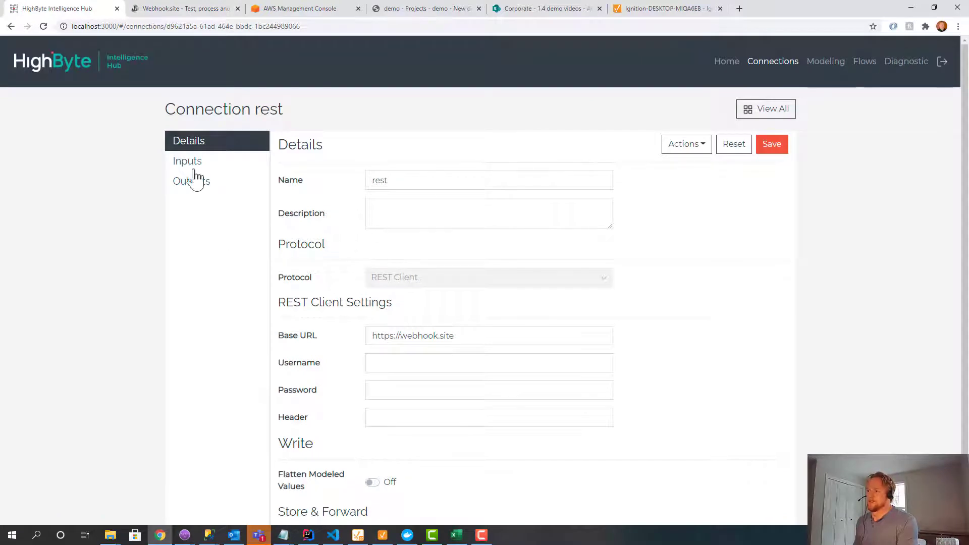
triple_click(489, 335)
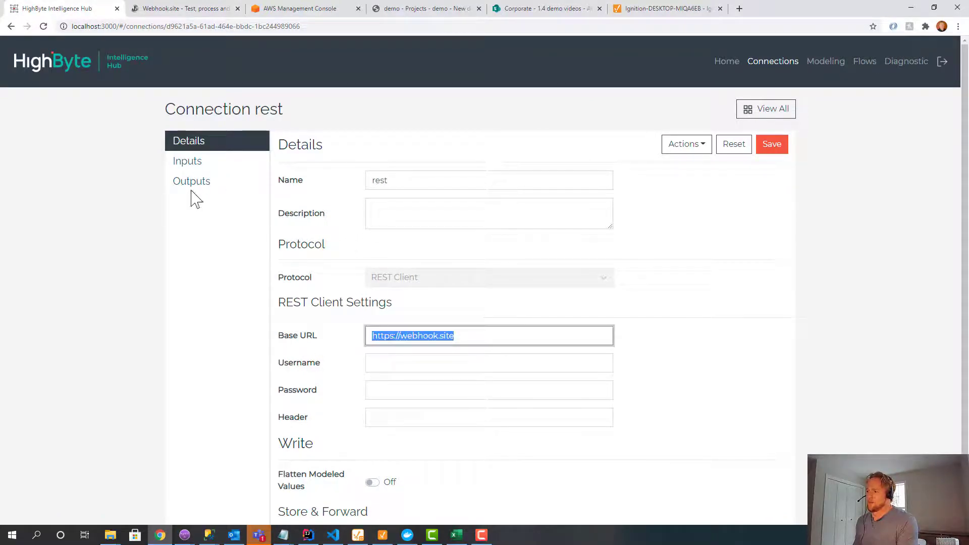
left_click(191, 181)
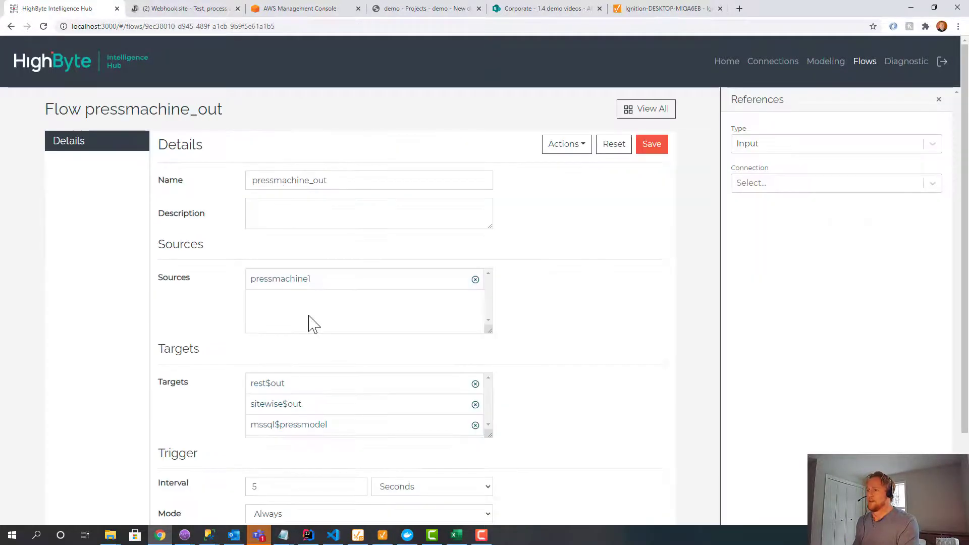
- Scroll the pressmachine_out flow's sources, targets and 5-second trigger, then view Webhook.site requests
scroll("down", 3)
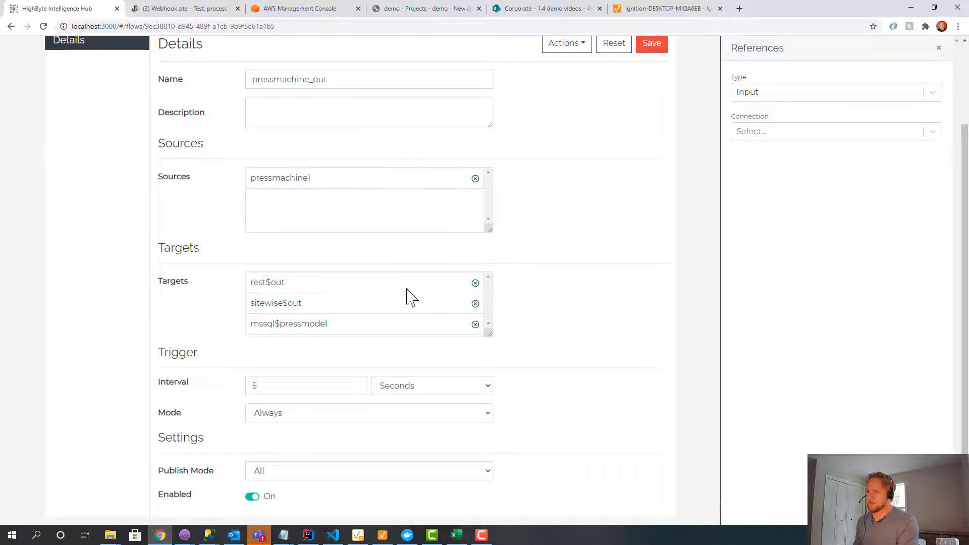
left_click(182, 8)
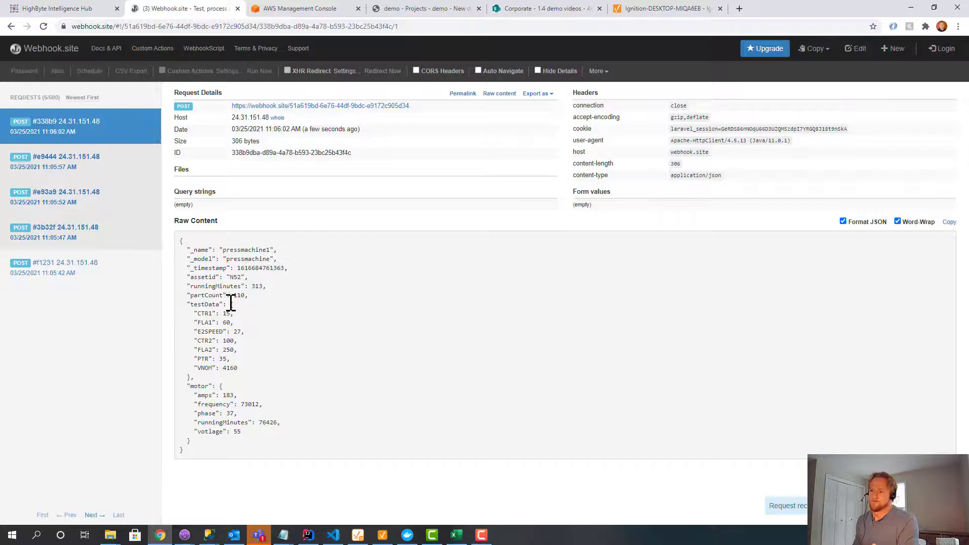
- Highlight a value and the motor readings in the latest pressmachine1 POST payload
double_click(198, 276)
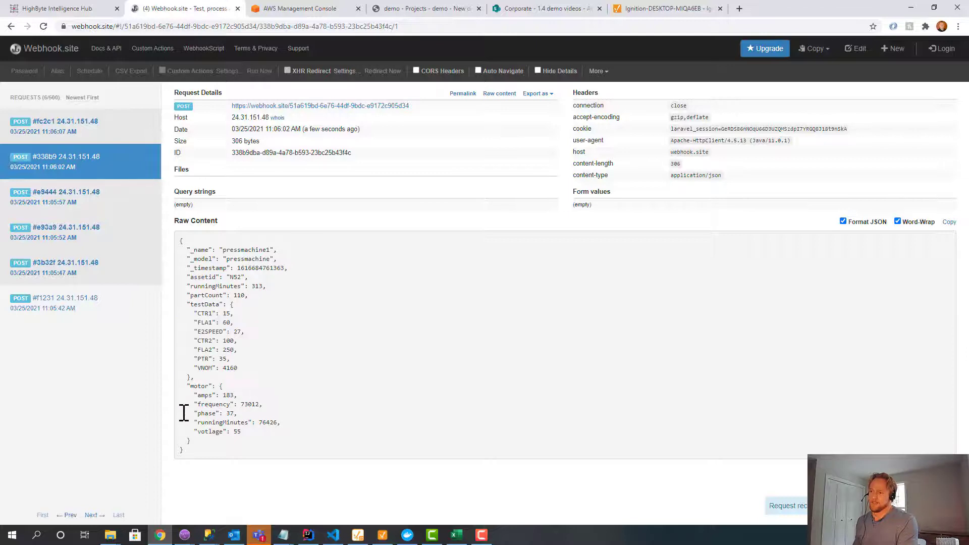
left_click_drag(188, 386, 251, 431)
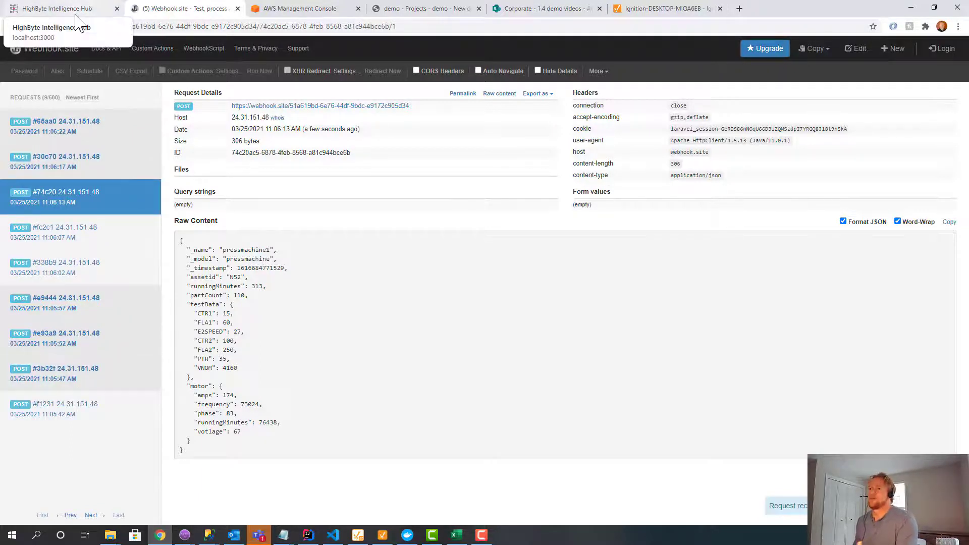
- Review the mssql connection's pressmodel output to reg_pressmodeldemo, then reopen the pressmachine_out flow
left_click(62, 8)
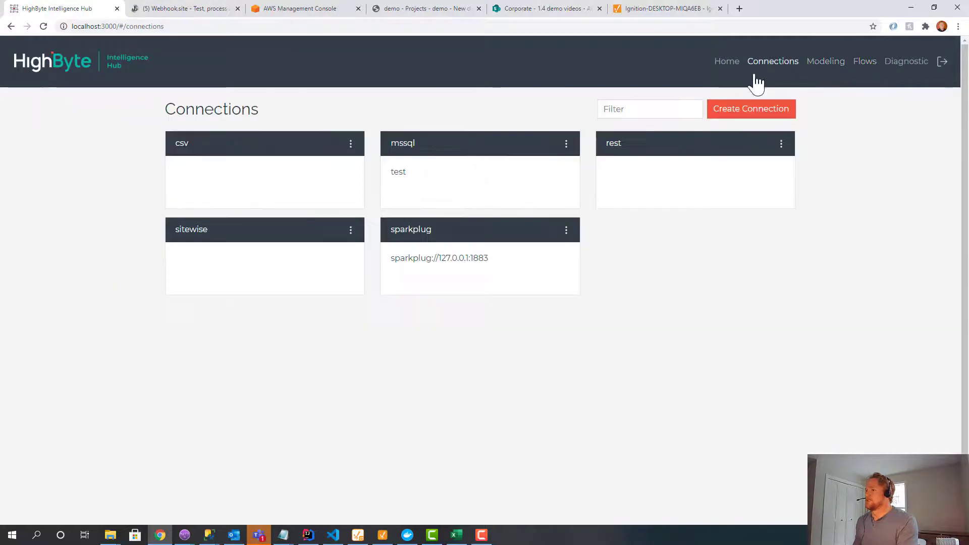
left_click(402, 142)
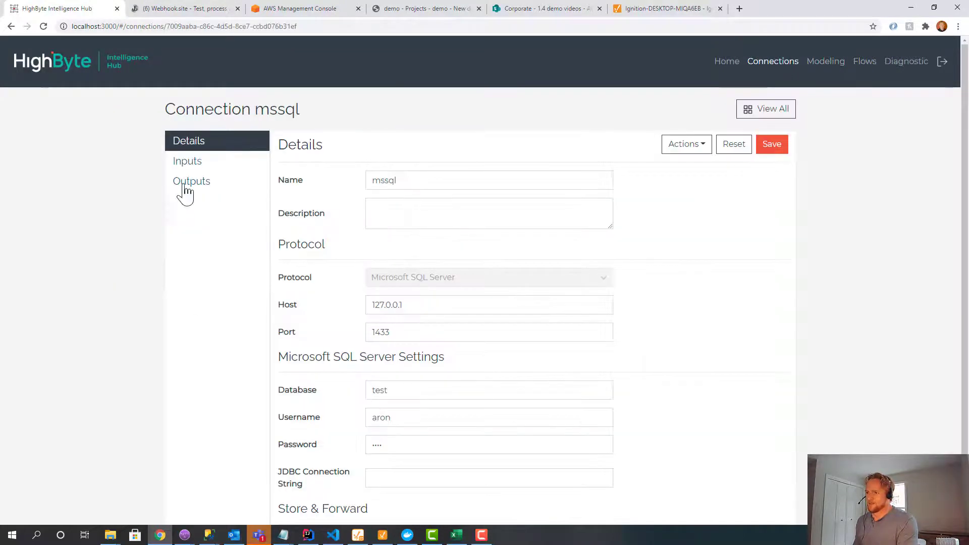
left_click(192, 180)
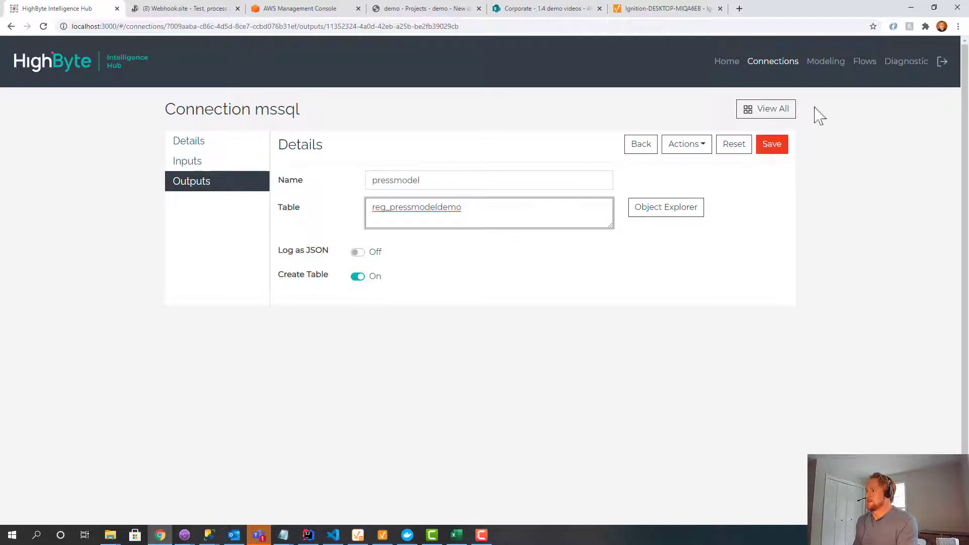
left_click(865, 62)
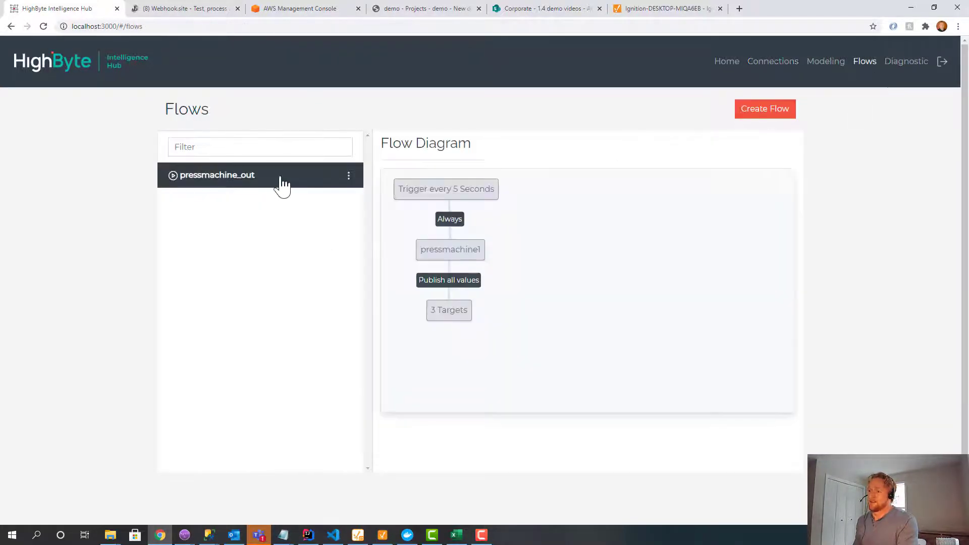
left_click(216, 175)
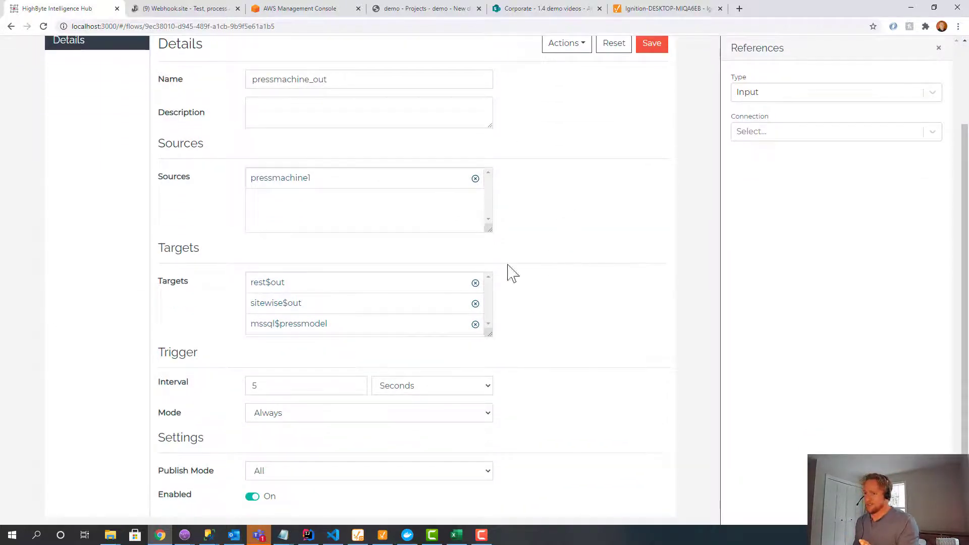
mouse_move(396, 532)
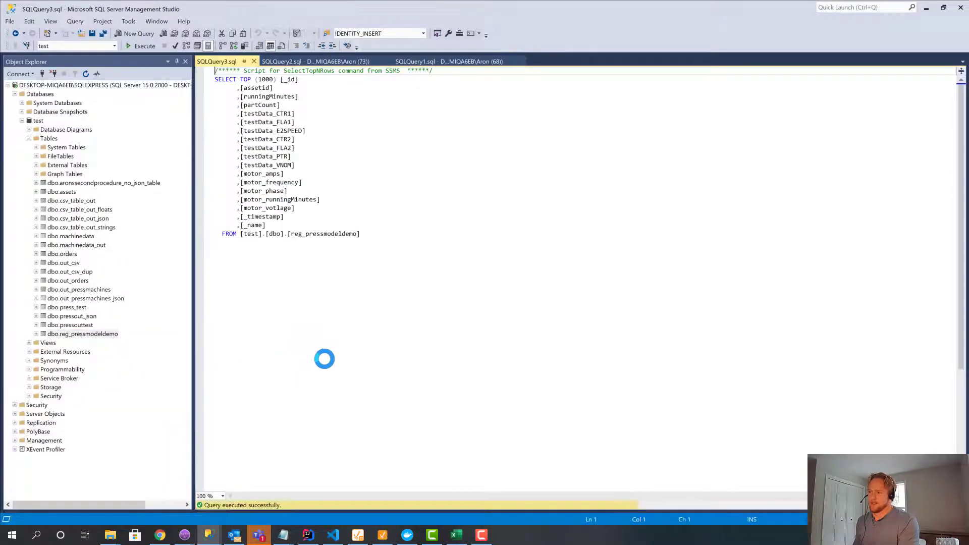
- Run SELECT TOP 1000 on dbo.reg_pressmodeldemo and highlight a motor column in the results
left_click(144, 46)
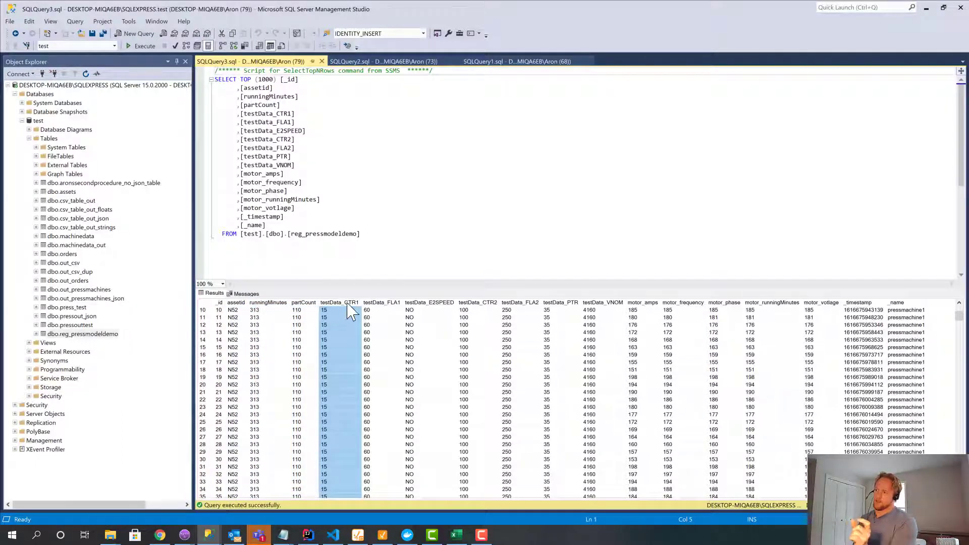
mouse_move(343, 313)
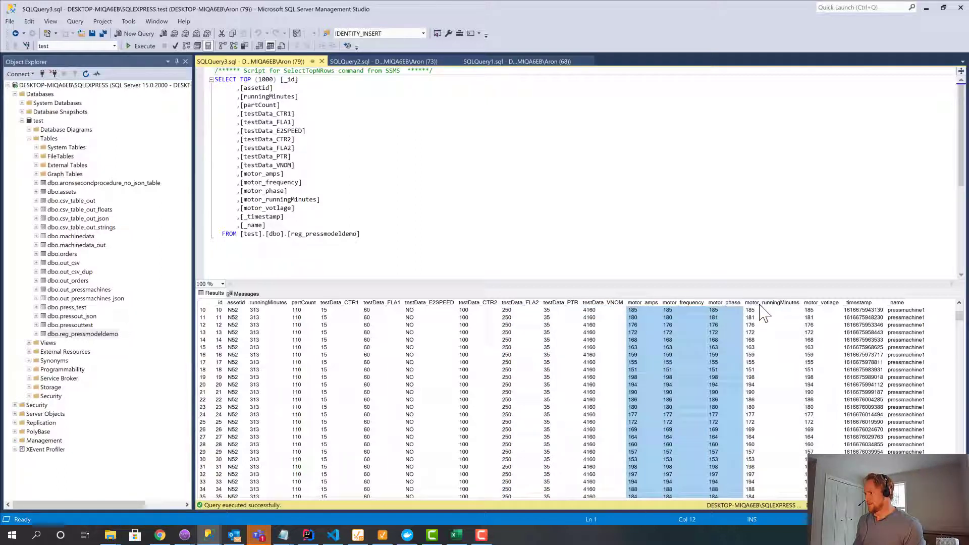
left_click(905, 317)
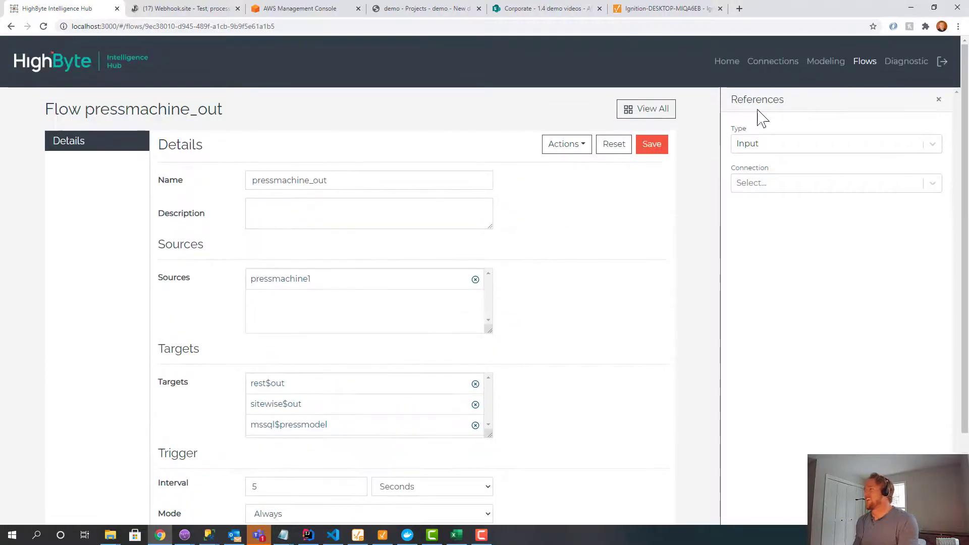
- Inspect the sitewise connection (AWS IoT SiteWise, us-west-2) and its 'out' output, then review pressmachine_out again
left_click(865, 61)
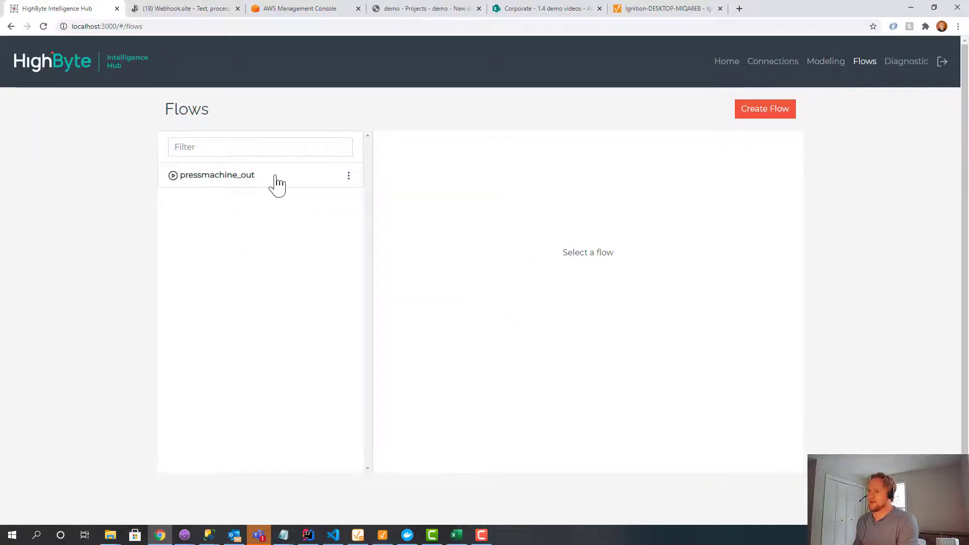
left_click(217, 174)
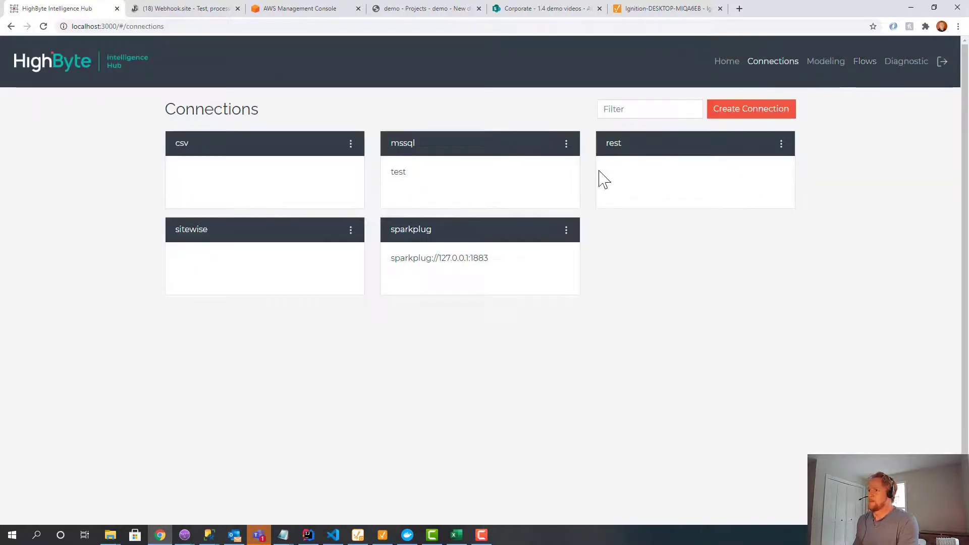
left_click(191, 229)
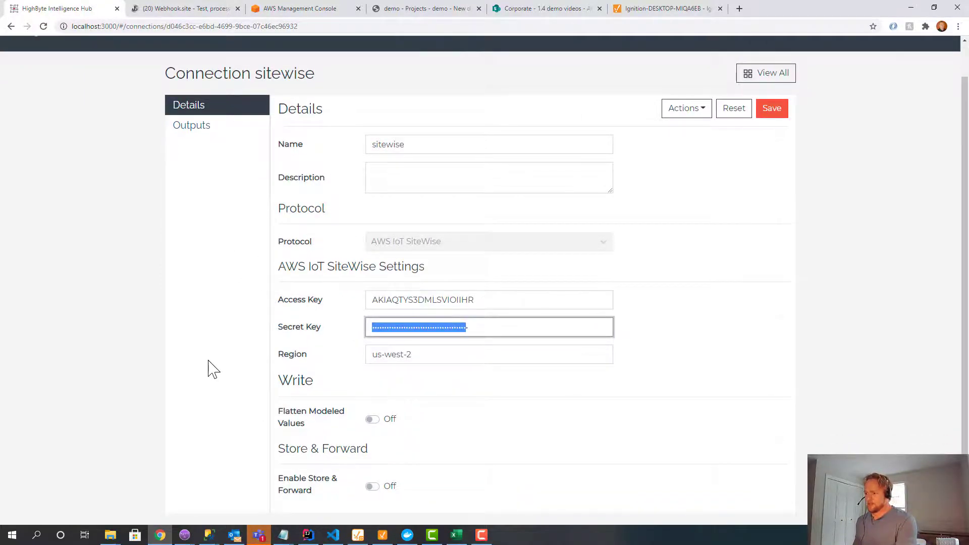
left_click(192, 125)
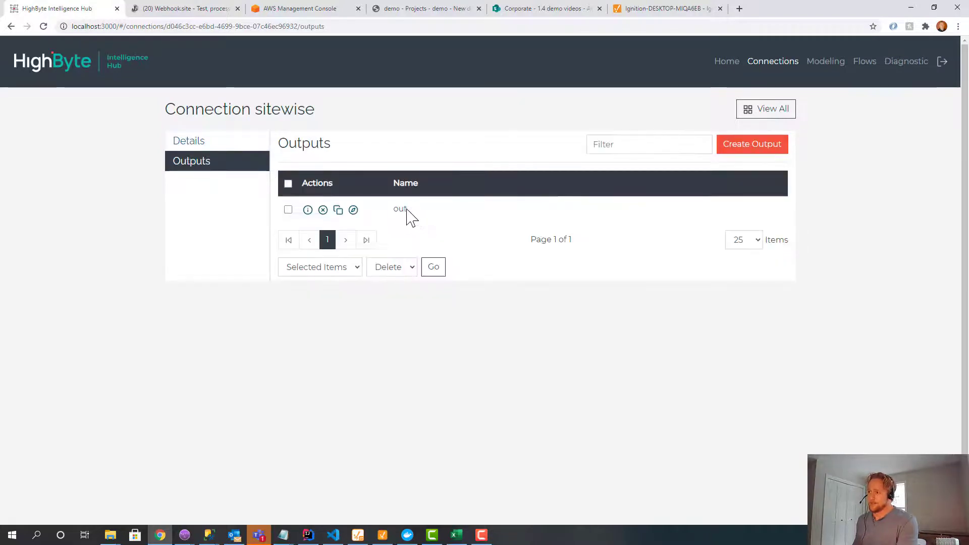
left_click(400, 209)
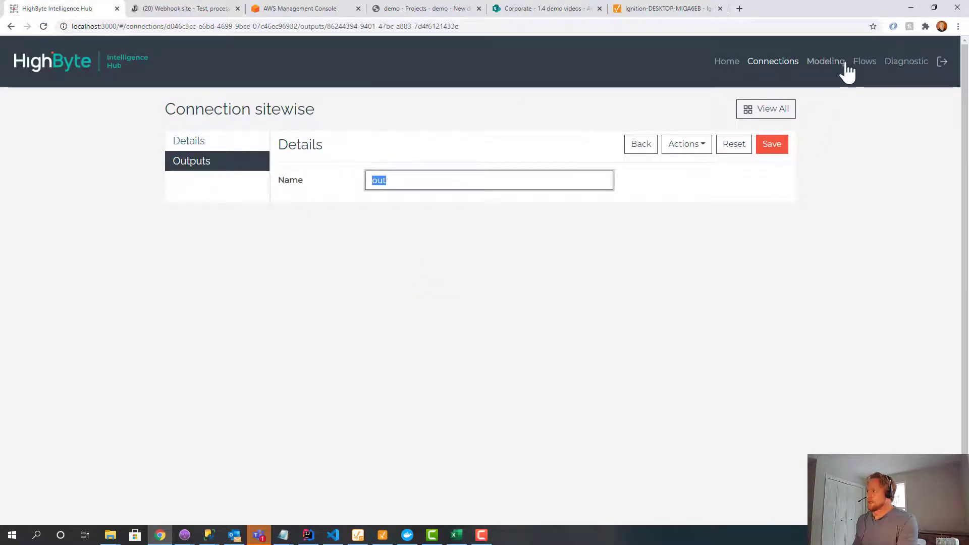
left_click(864, 61)
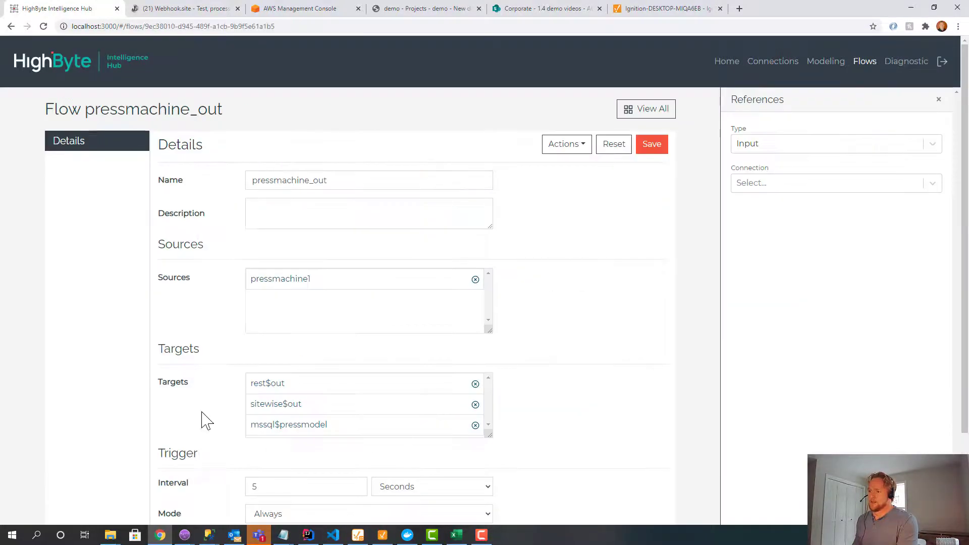
scroll("down", 3)
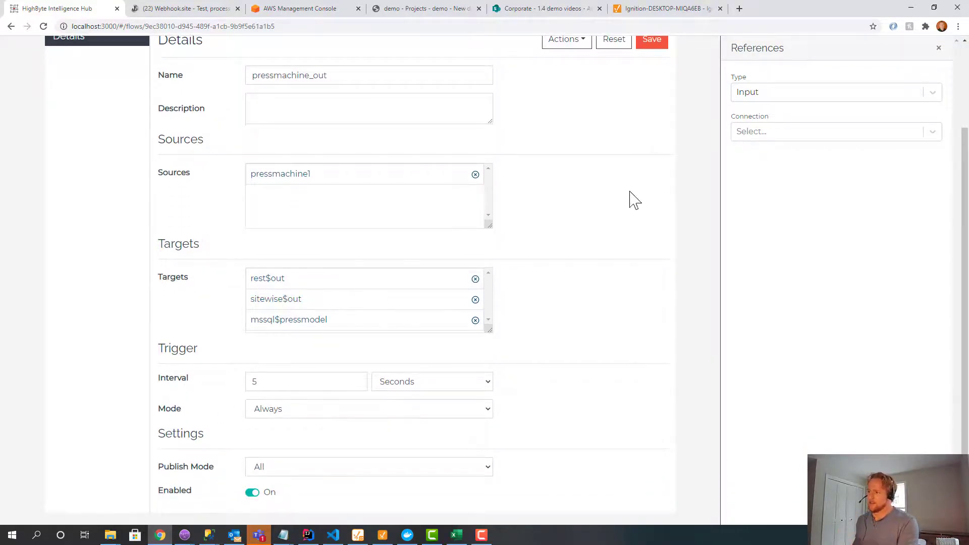
- In AWS IoT SiteWise, review the motor and pressmachine asset models
left_click(303, 8)
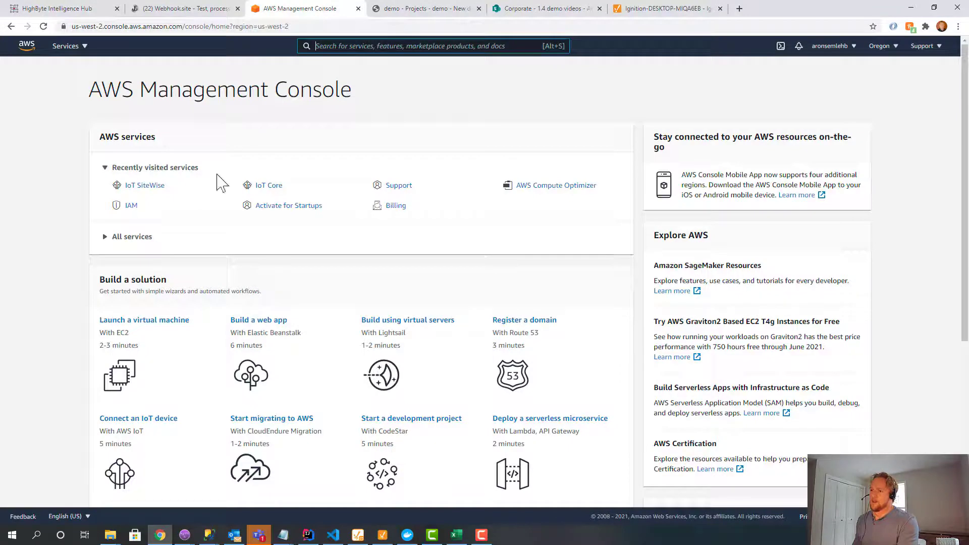
left_click(145, 185)
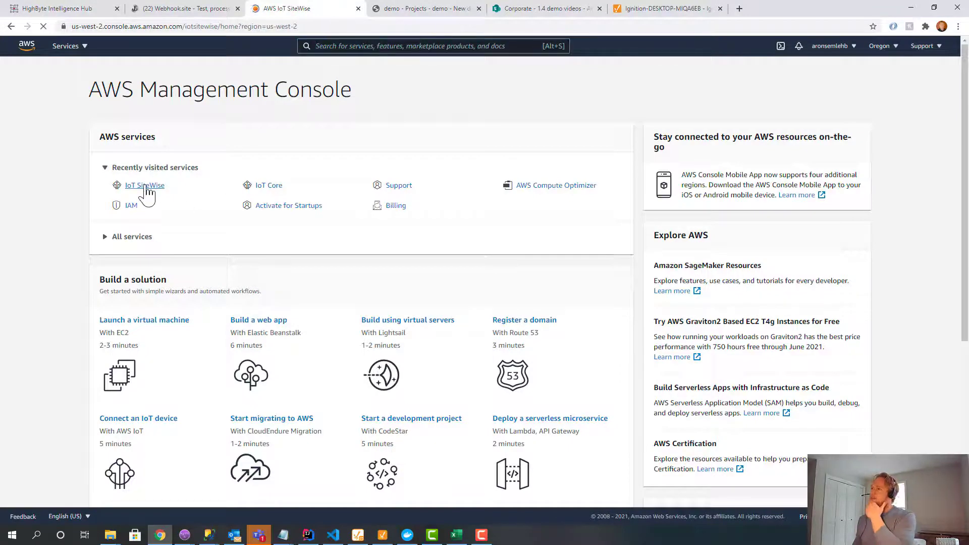
left_click(144, 185)
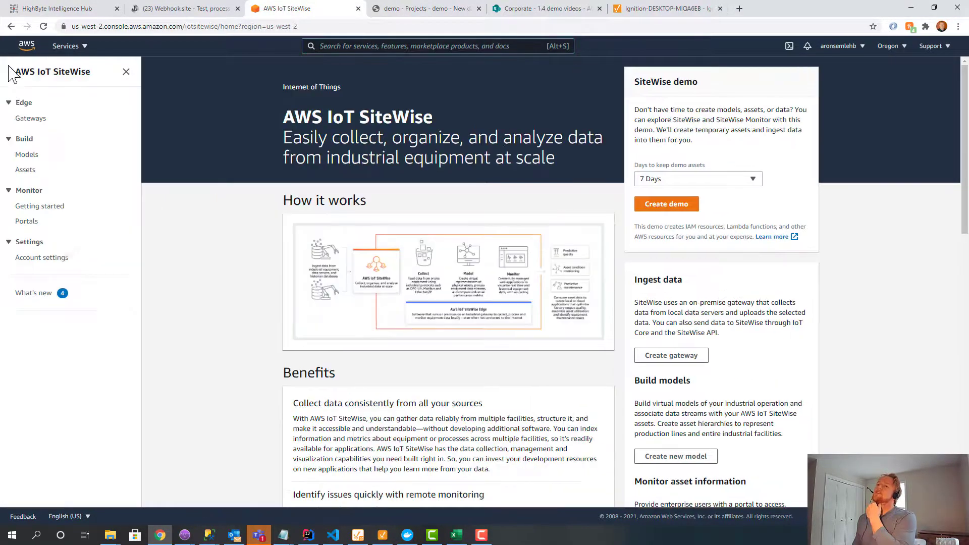
left_click(26, 154)
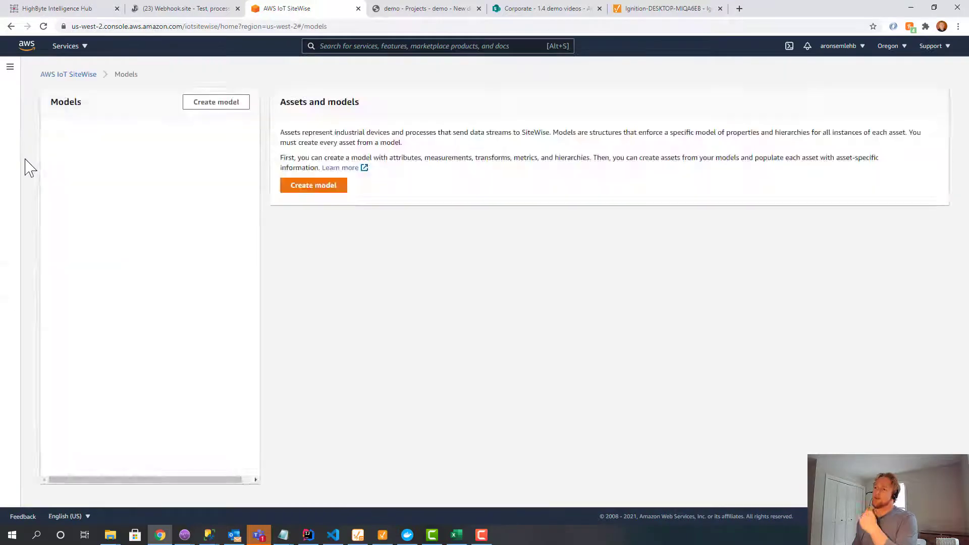
left_click(67, 127)
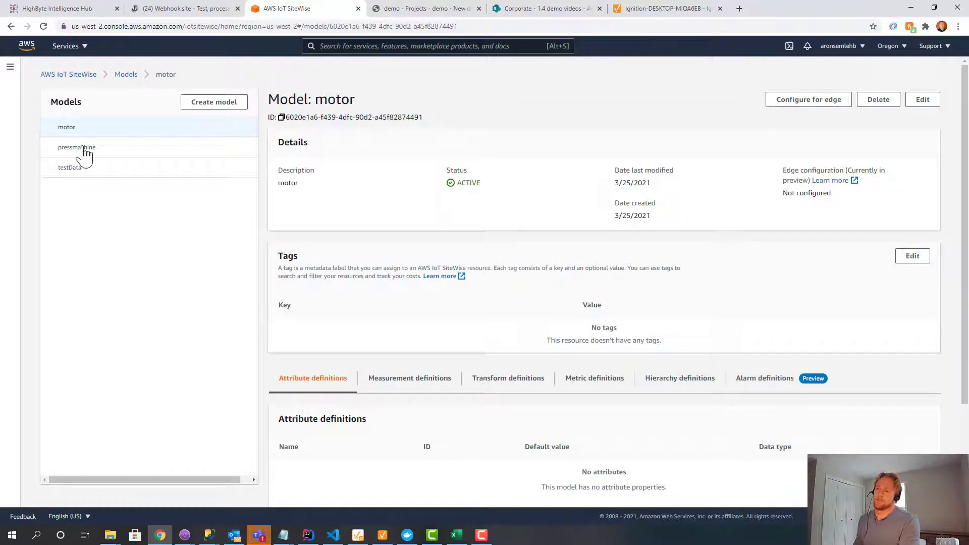
left_click(77, 148)
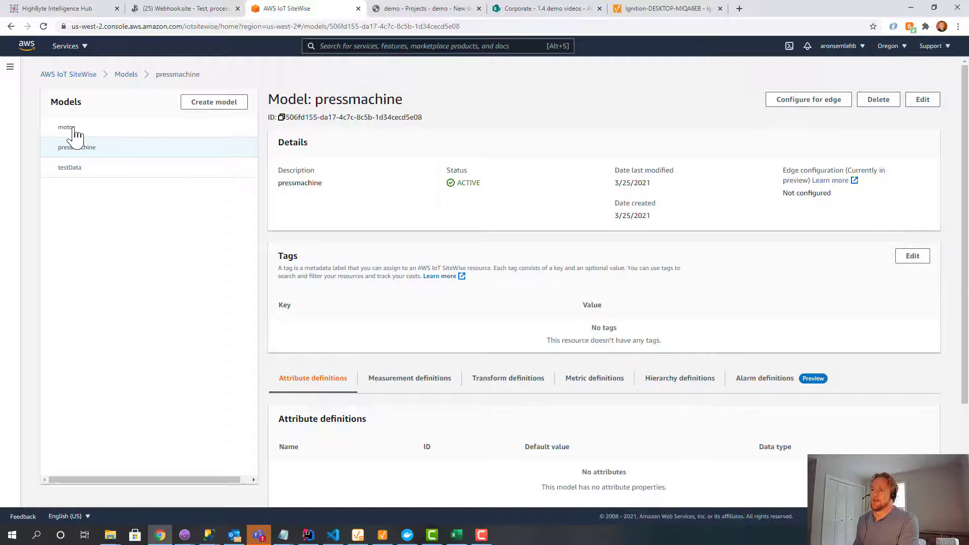
mouse_move(108, 178)
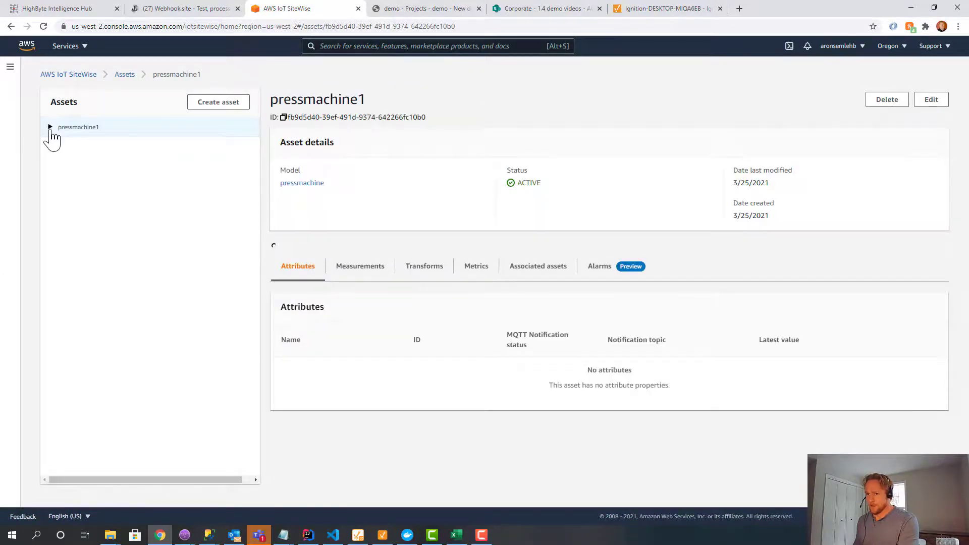
- Expand pressmachine1 and check measurements for it, its motor and testData child assets, then list portals
left_click(50, 127)
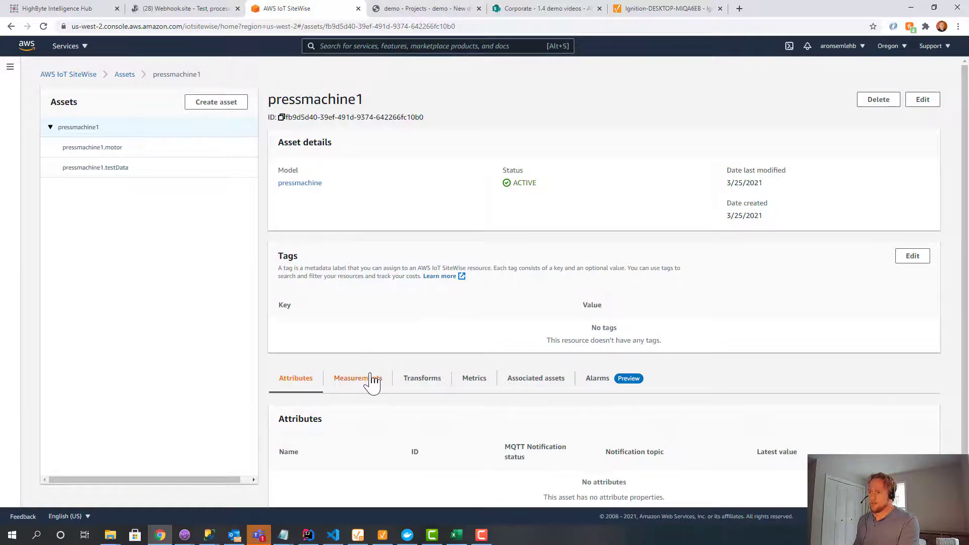
left_click(357, 378)
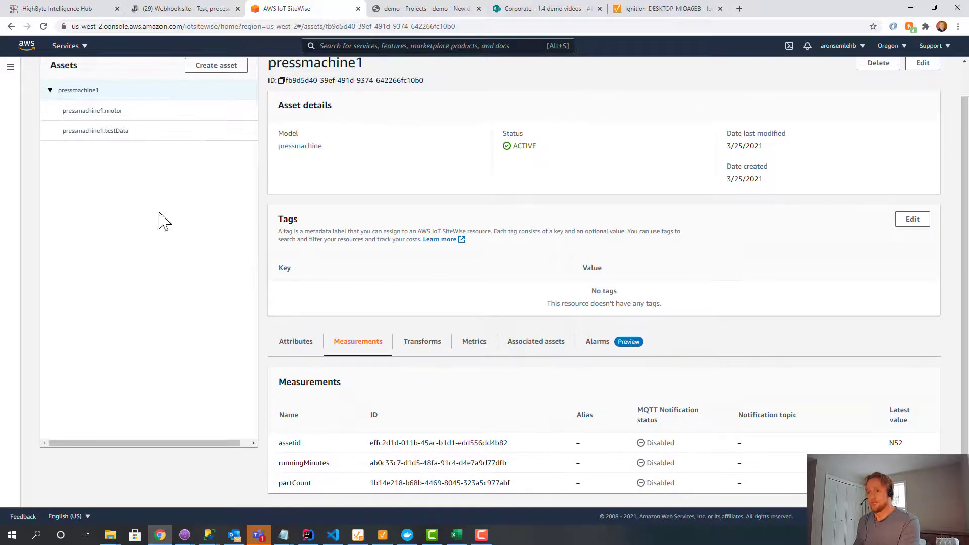
left_click(93, 110)
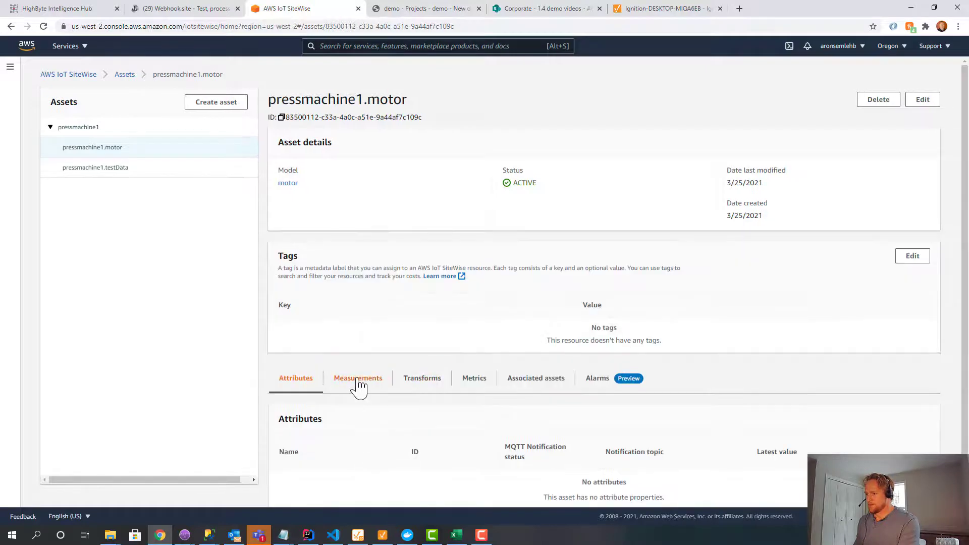
left_click(357, 377)
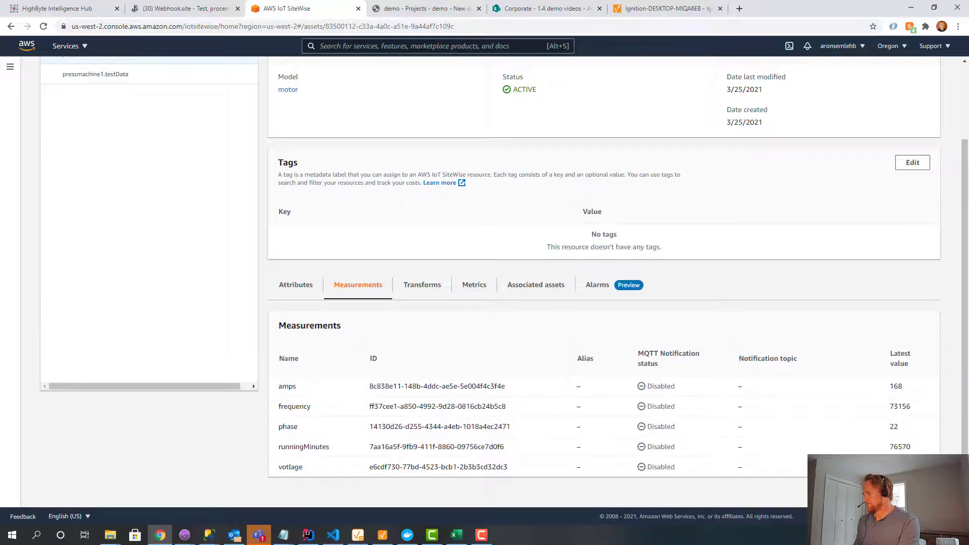
left_click(92, 104)
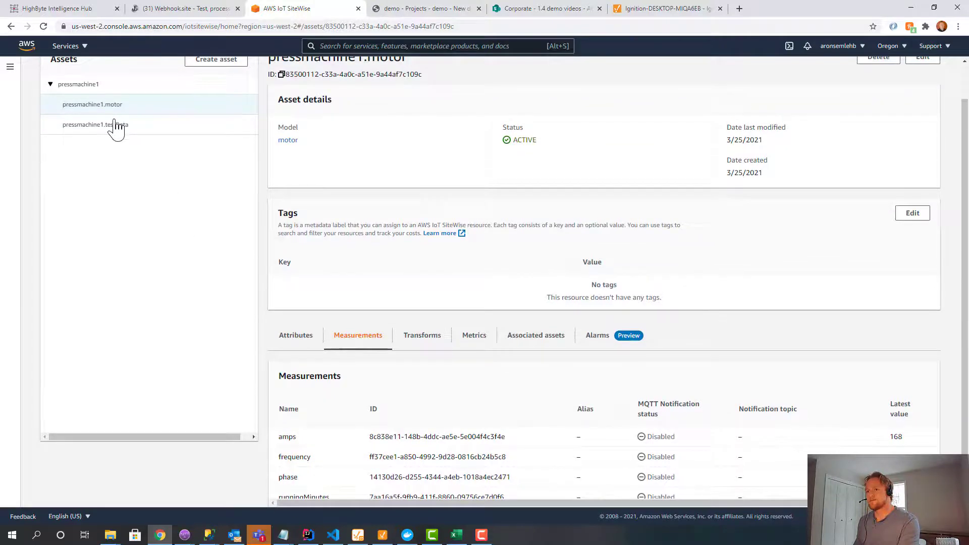
left_click(95, 124)
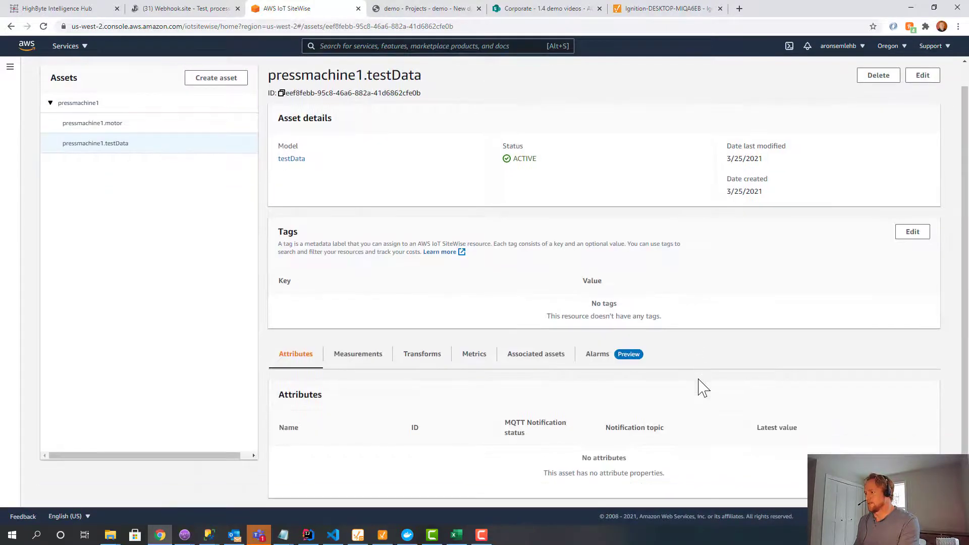
left_click(357, 354)
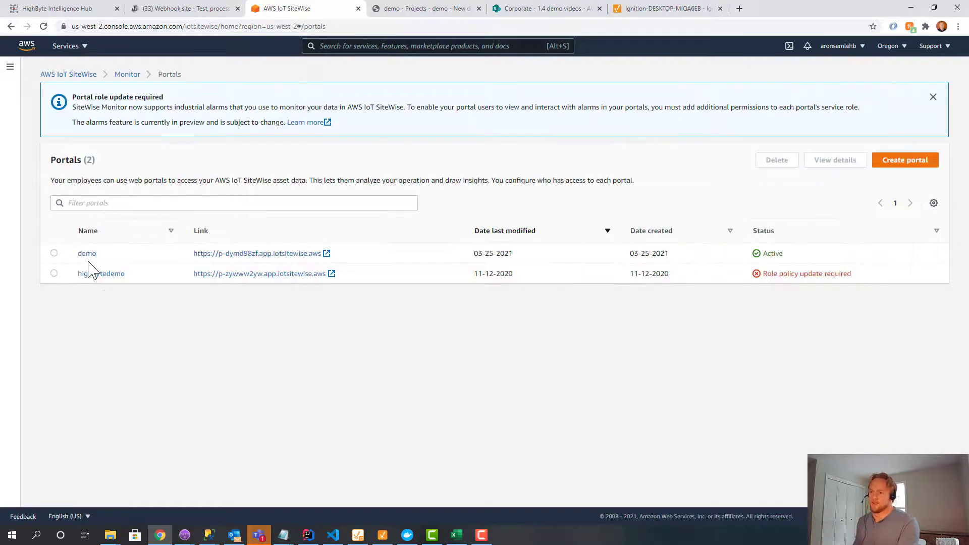
- Review the demo portal's details and launch its SiteWise Monitor site
left_click(87, 252)
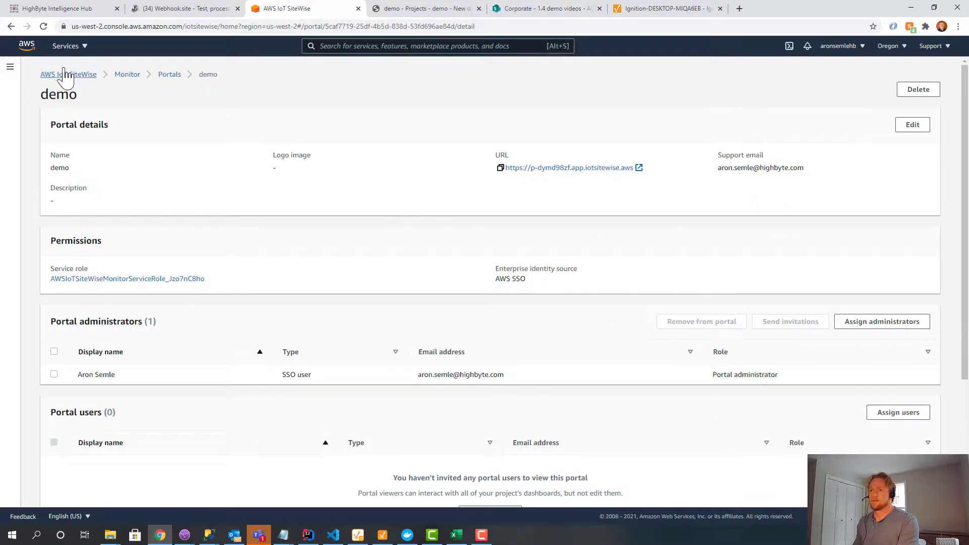
left_click(10, 67)
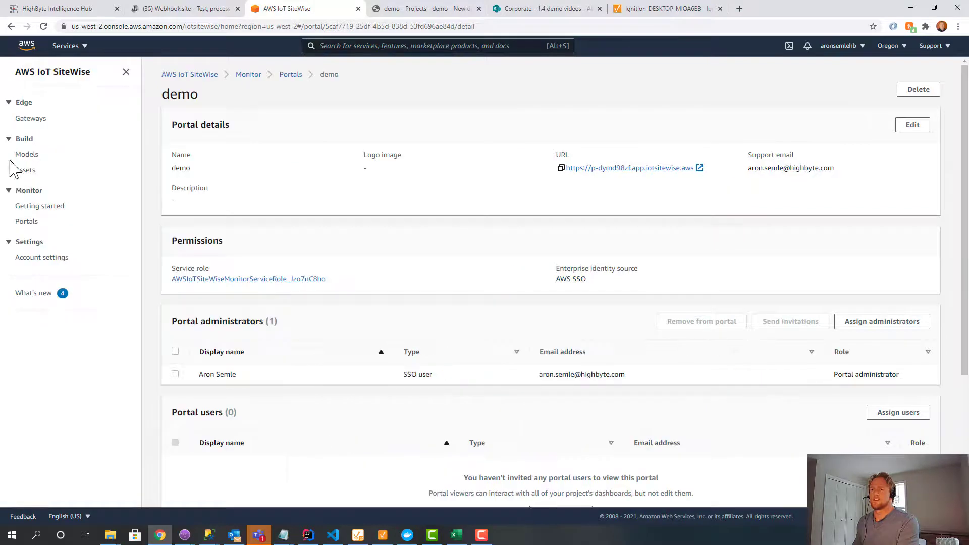
left_click(290, 73)
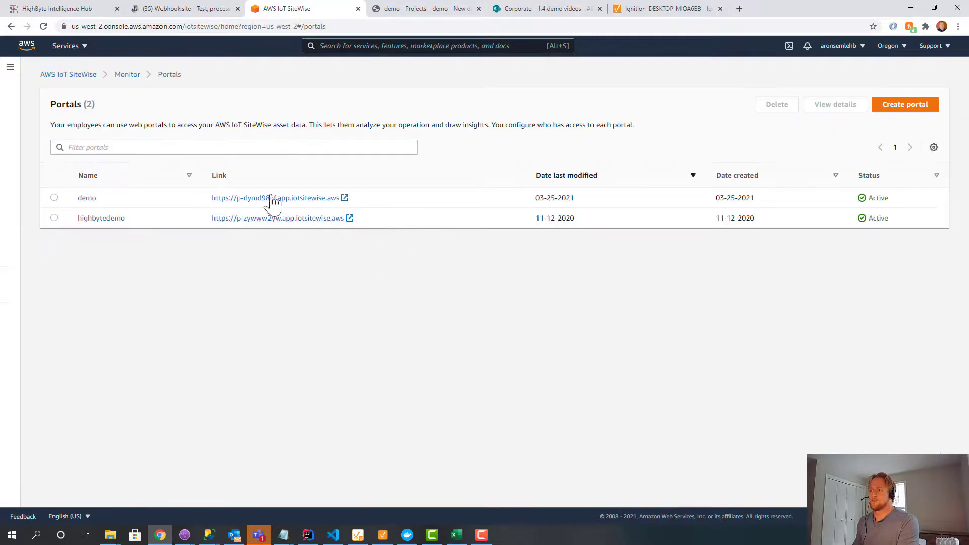
left_click(267, 198)
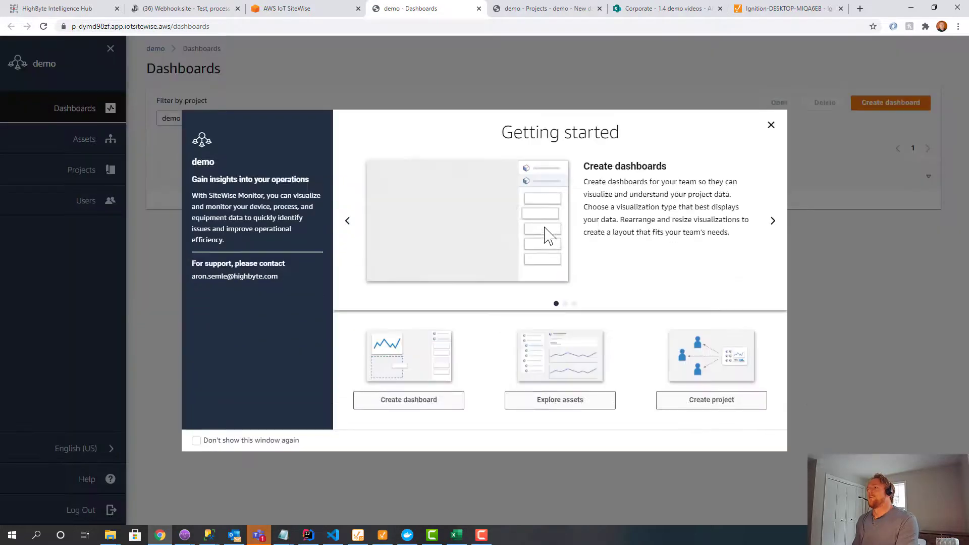
- Edit New dashboard with live pressmachine1 widgets and list pressmachine1.testData properties
left_click(770, 125)
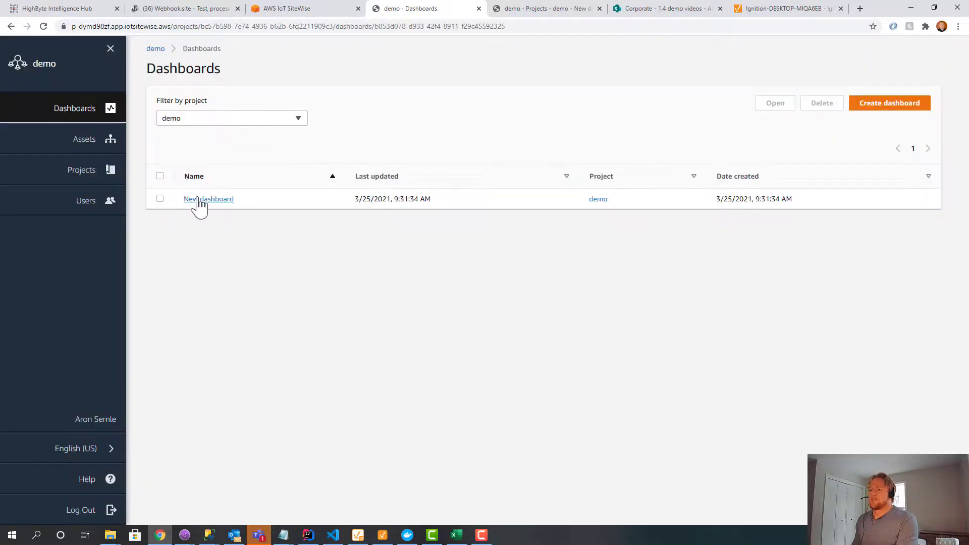
left_click(208, 199)
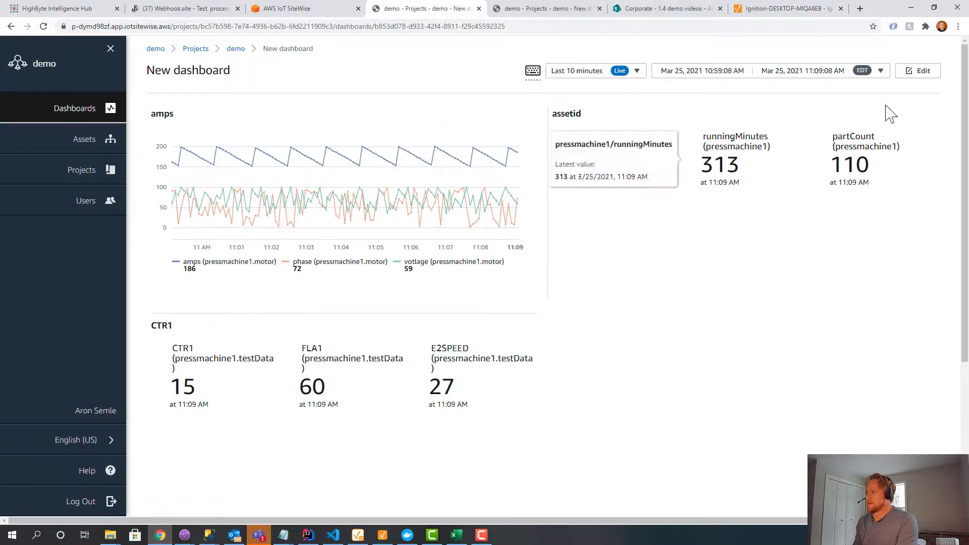
left_click(918, 70)
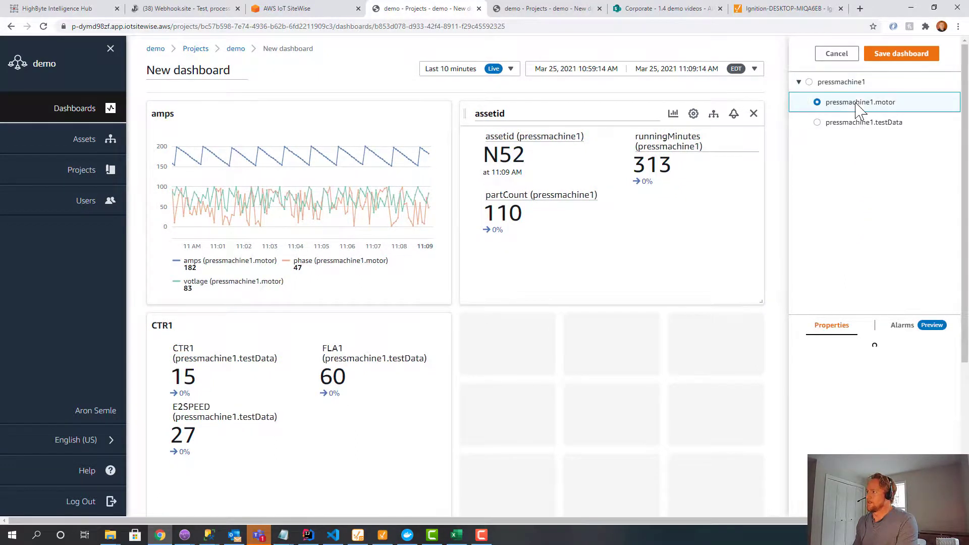
left_click(861, 102)
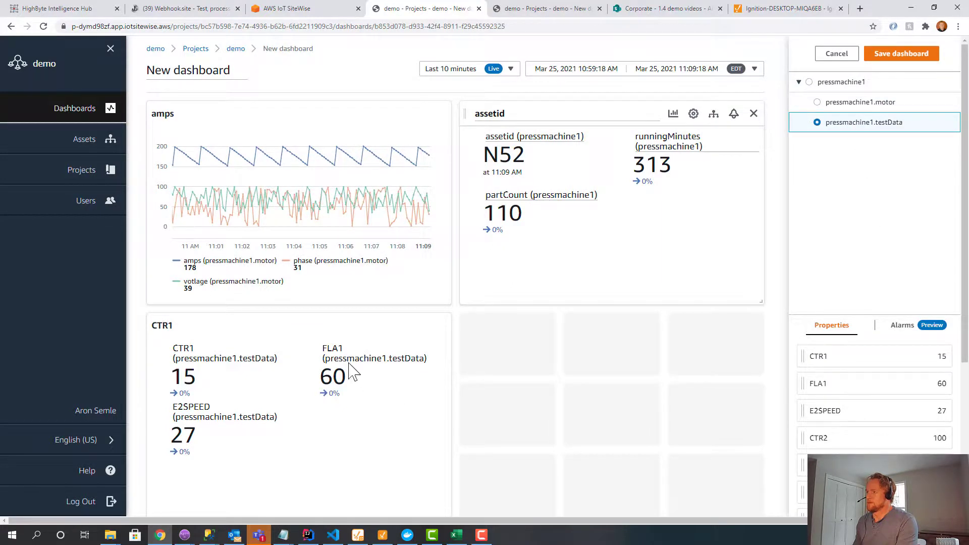
left_click(61, 8)
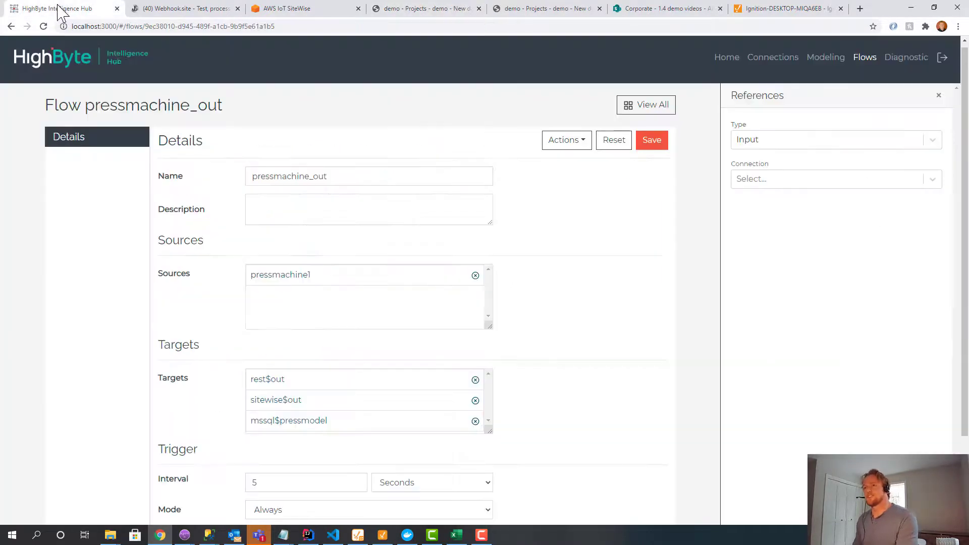
mouse_move(792, 52)
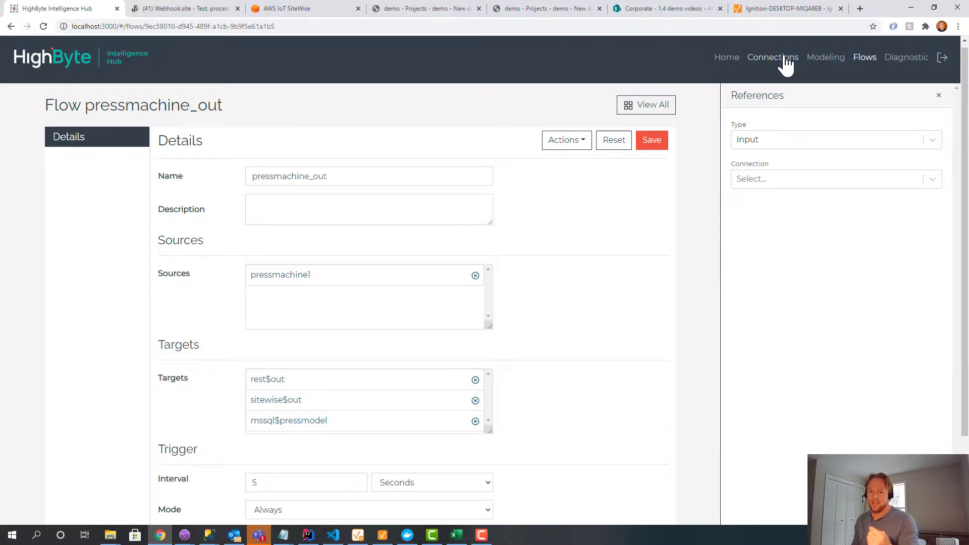
mouse_move(362, 445)
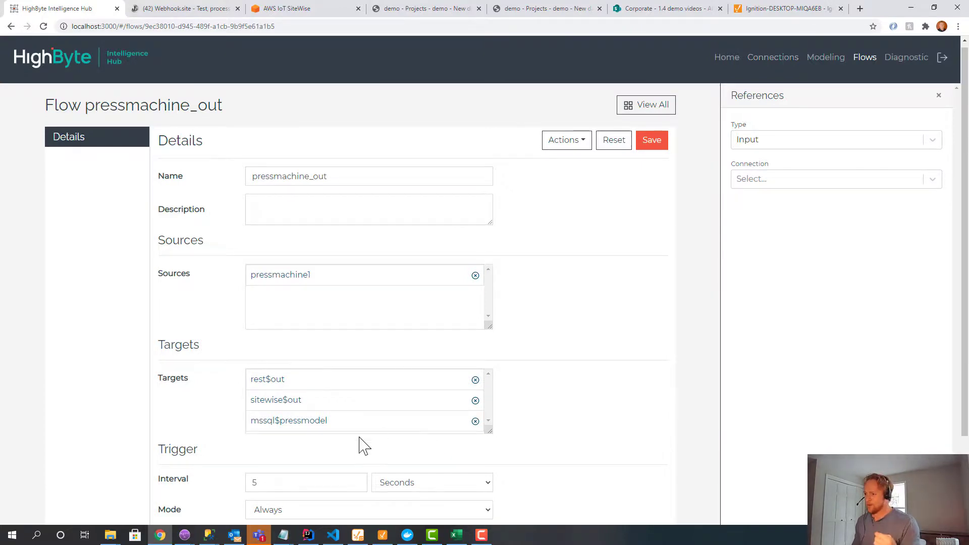
mouse_move(370, 441)
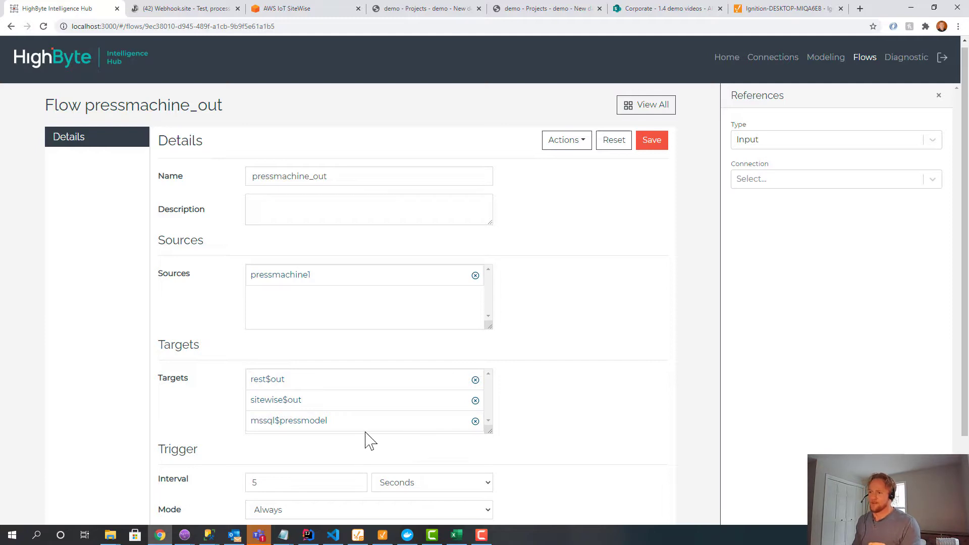